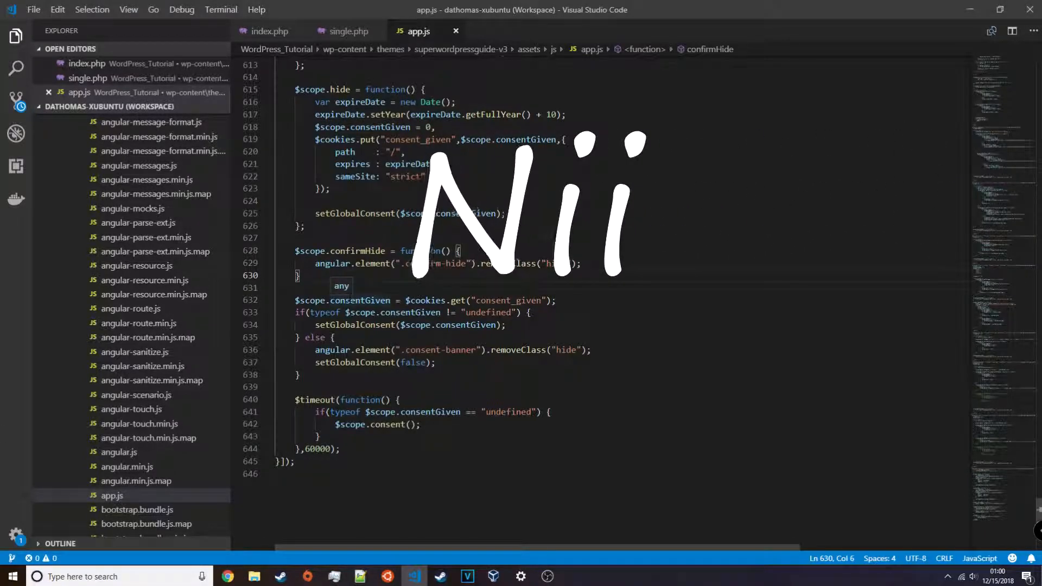
Type $scope.confirmShow = function() { } on a new line after confirmHide in app.js
type("$scope.confirmShow = function() {")
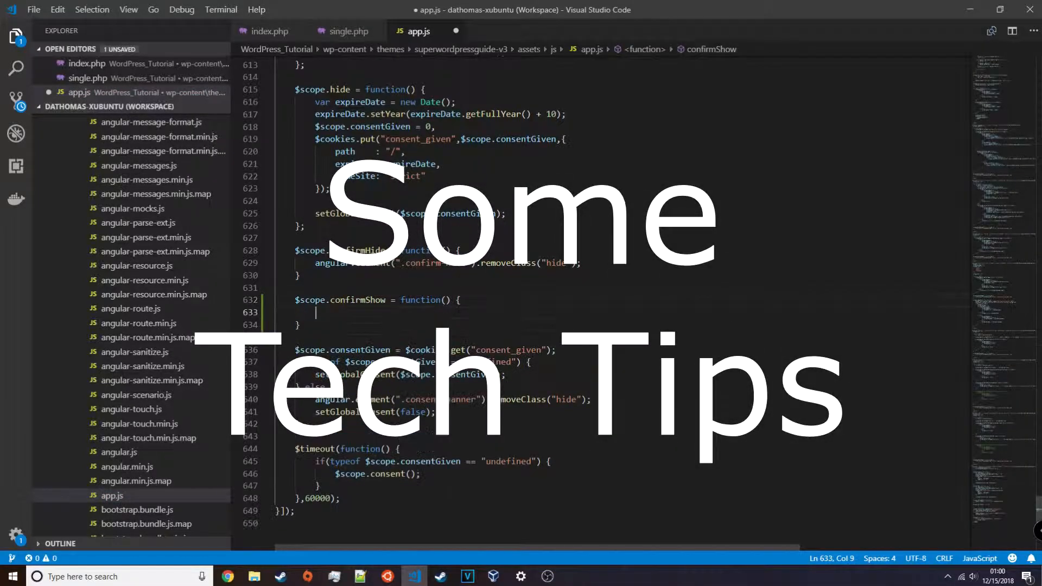
type("angular")
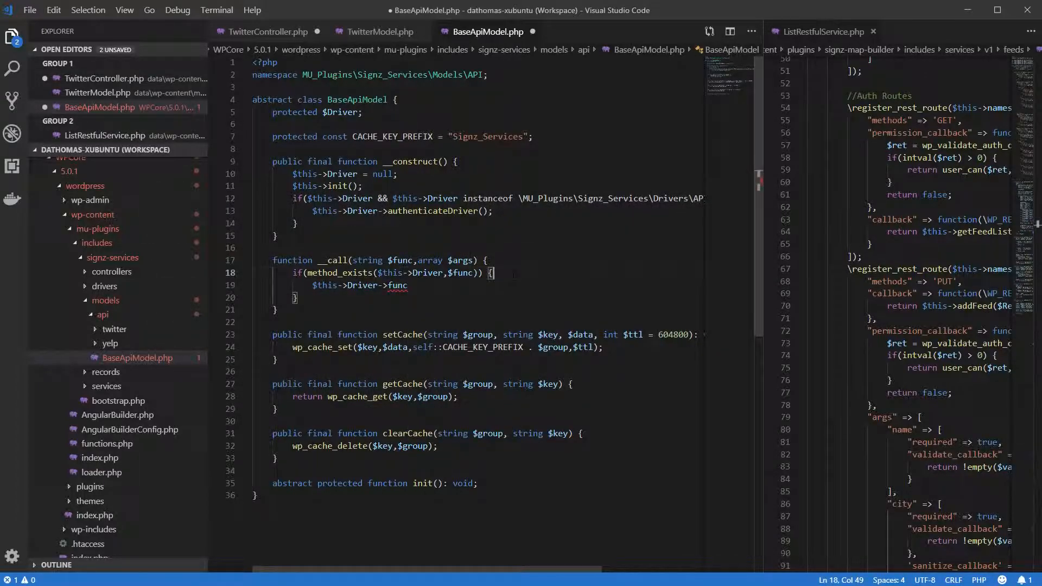
Insert call_user_func($this->Driver,$func,$args); inside the method_exists block of __call
key("Enter")
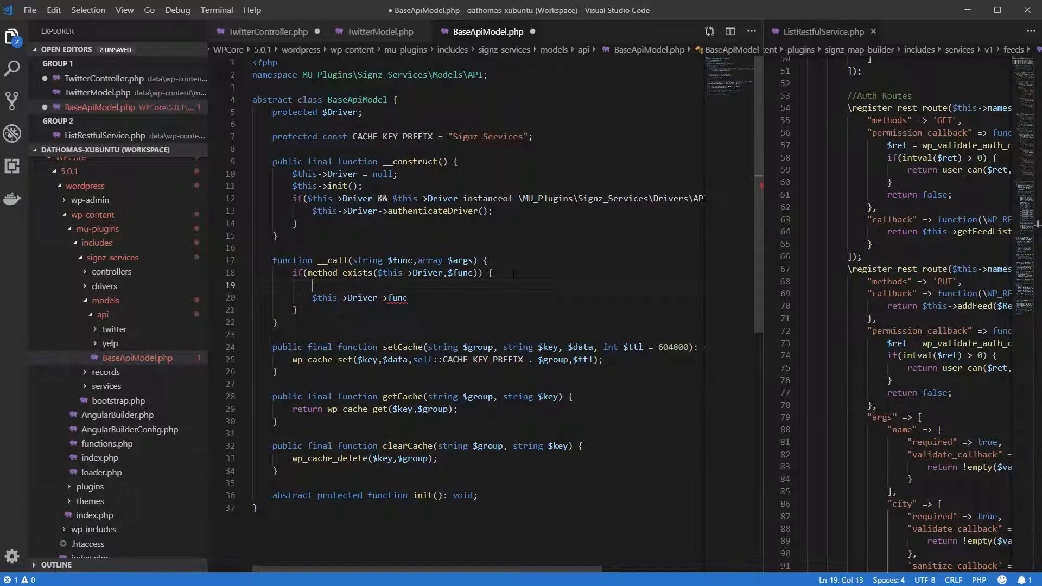
type("call_user_func")
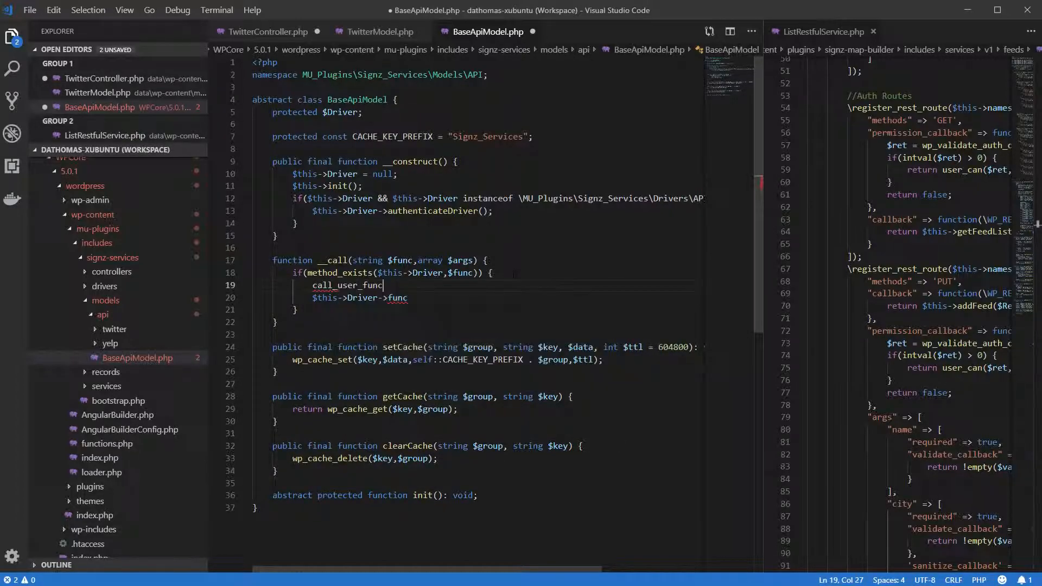
type("($this->D")
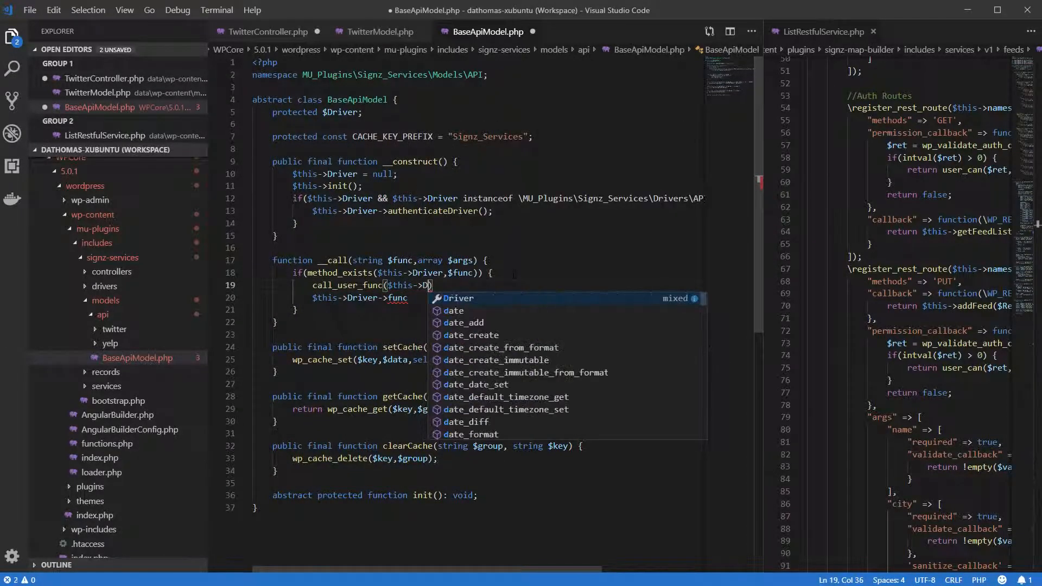
type("river,$func,")
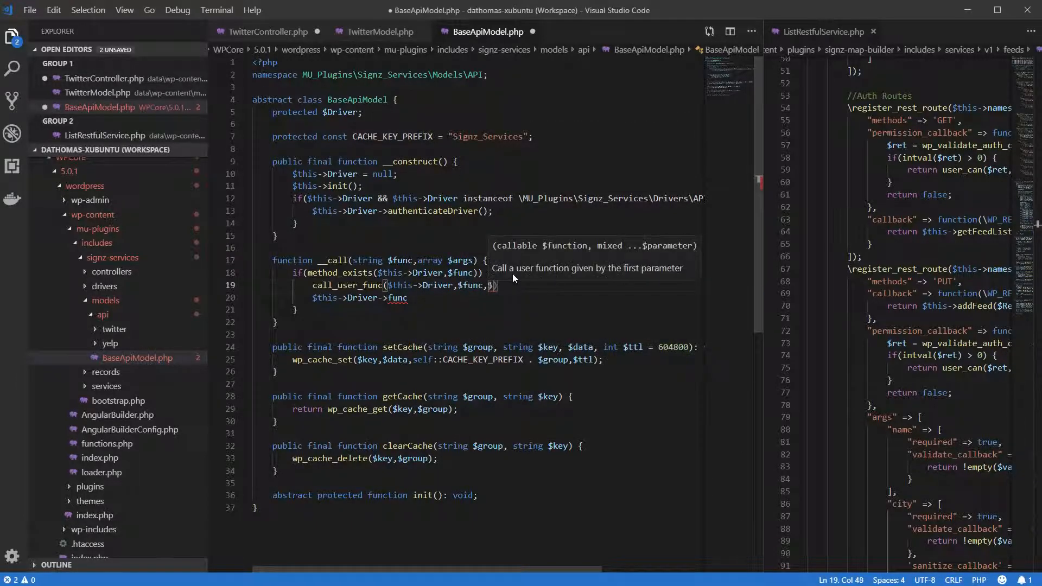
type("$args")
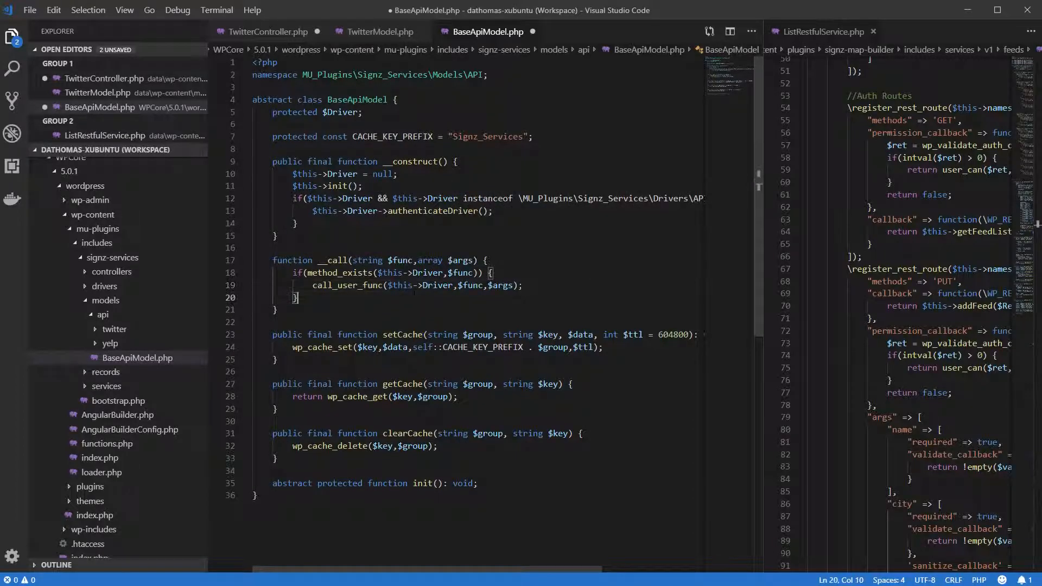
Use call_user_func_array with [$this->Driver,$func], add an is_object guard, and save BaseApiModel.php
type("[")
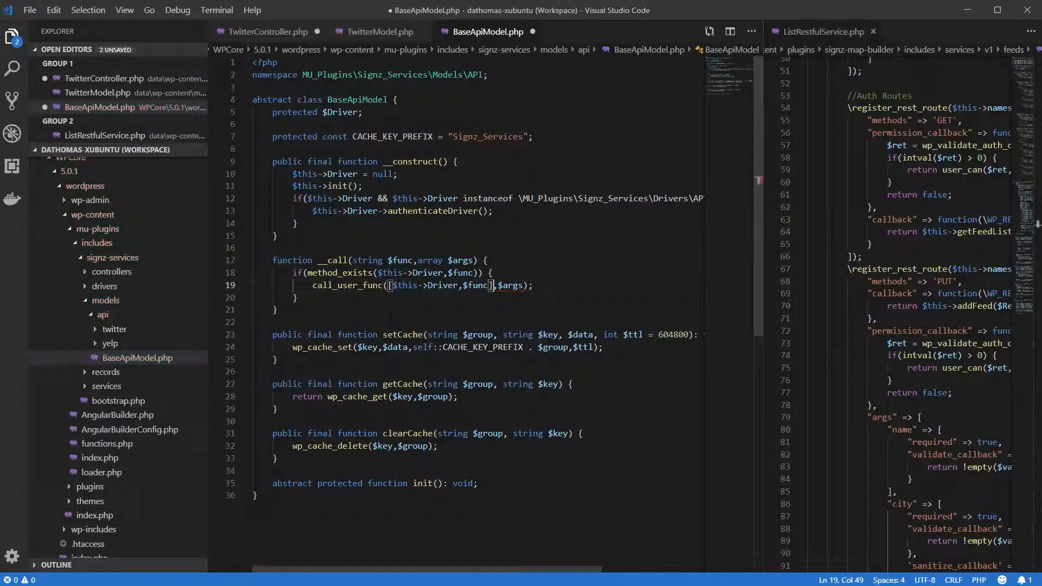
mouse_move(358, 285)
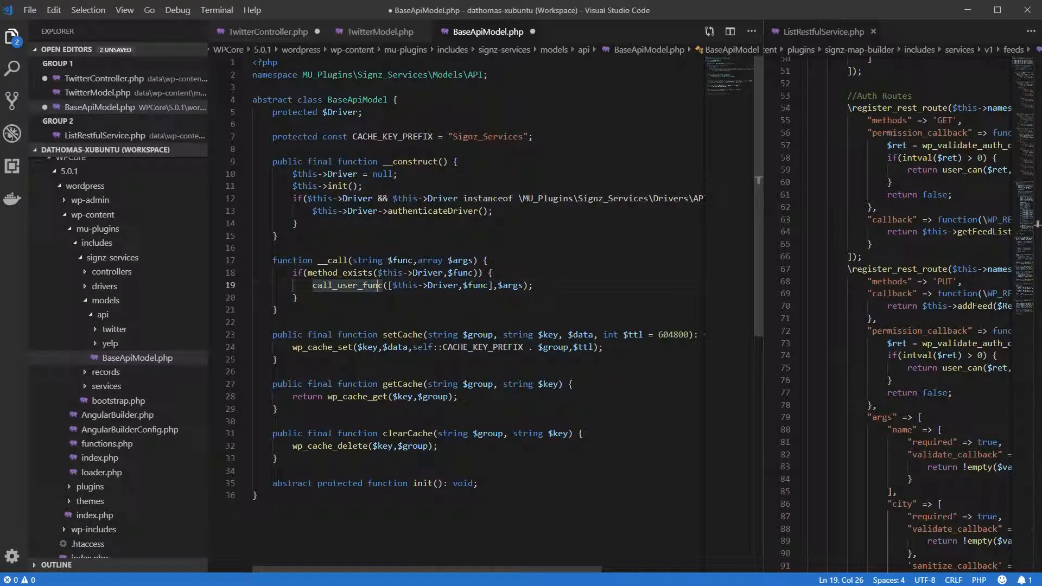
type("_array")
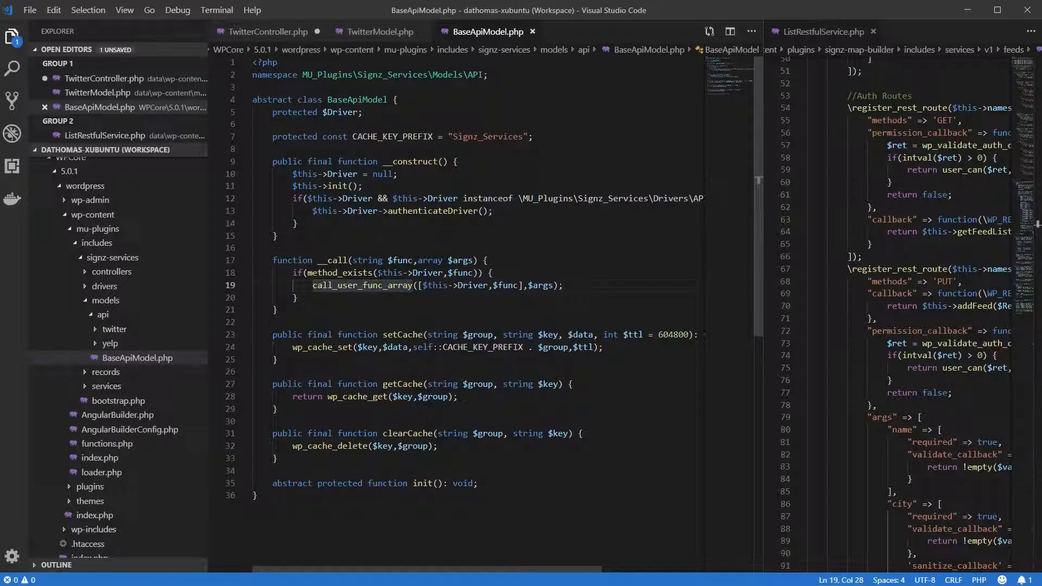
mouse_move(362, 285)
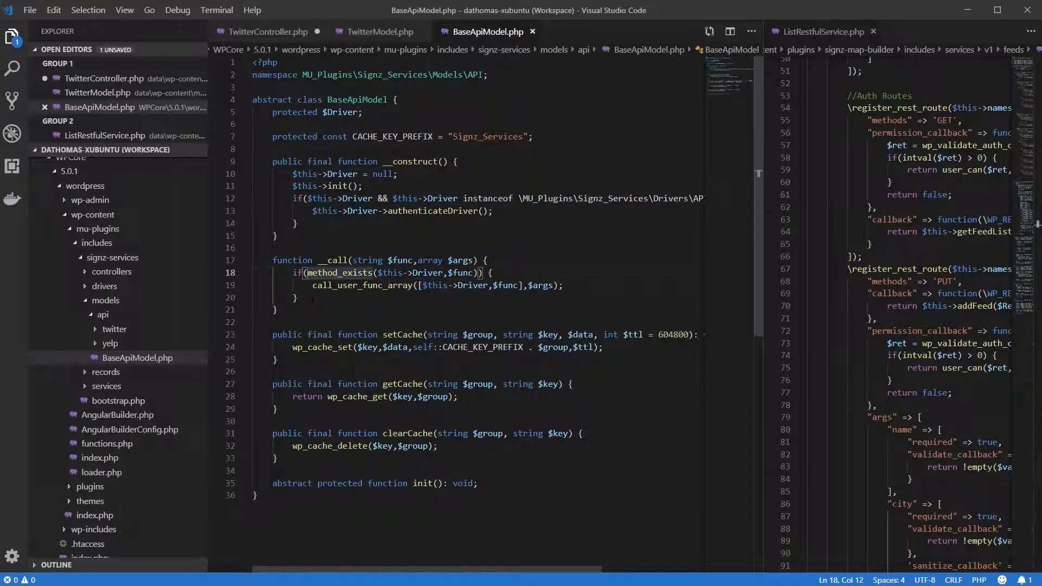
type("is_object")
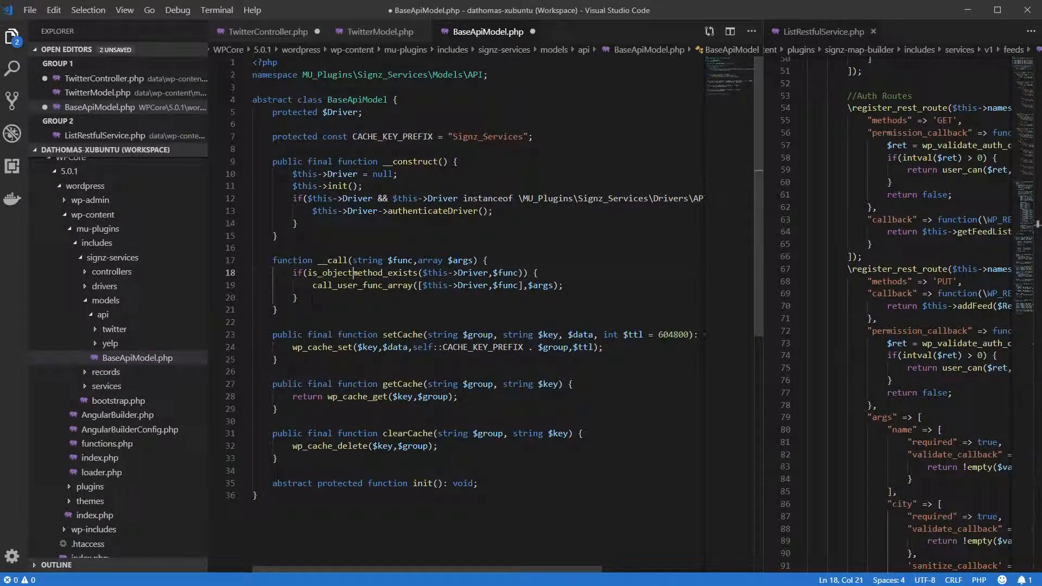
type("($this->Driver) &&")
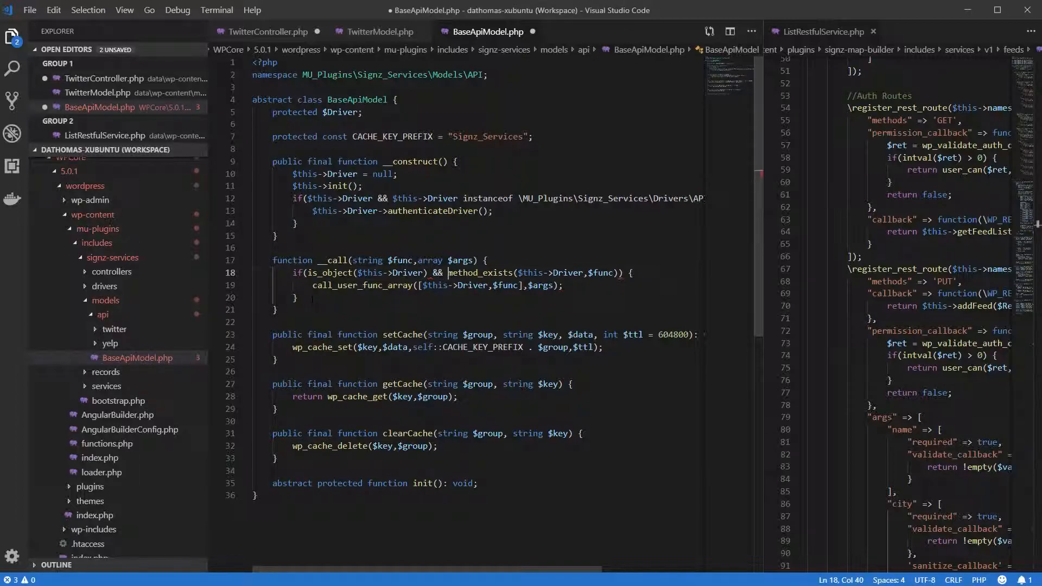
key("ctrl+s")
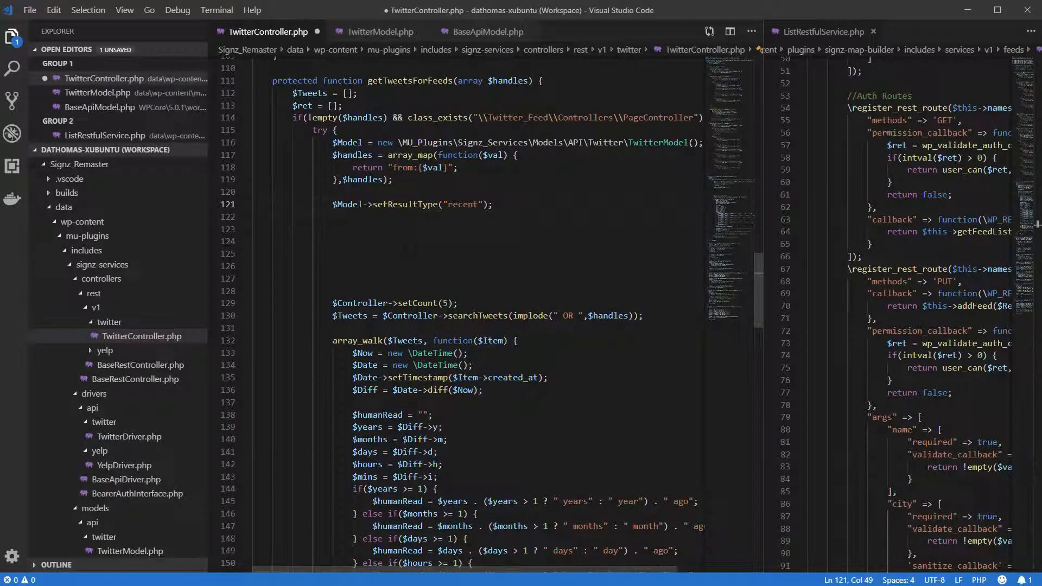
Add $Model->setLimit(5) after setResultType in getTweetsForFeeds
type("$Modle=")
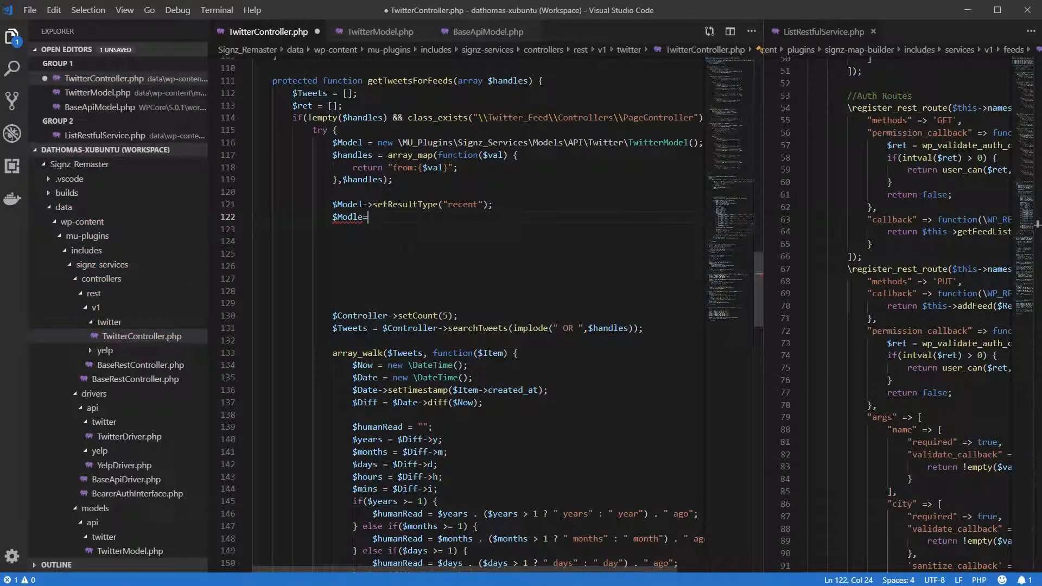
key("Backspace")
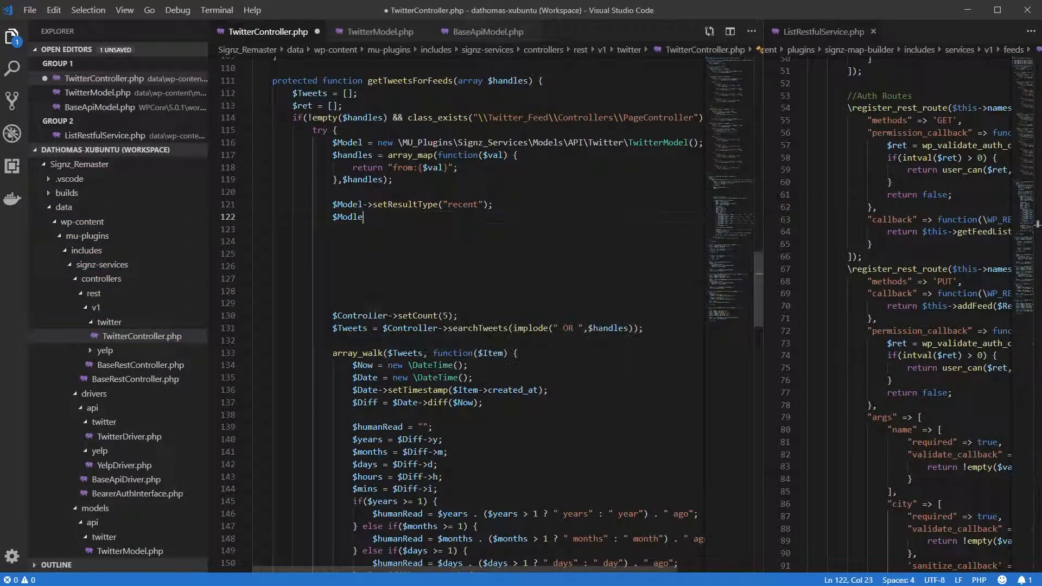
type("->")
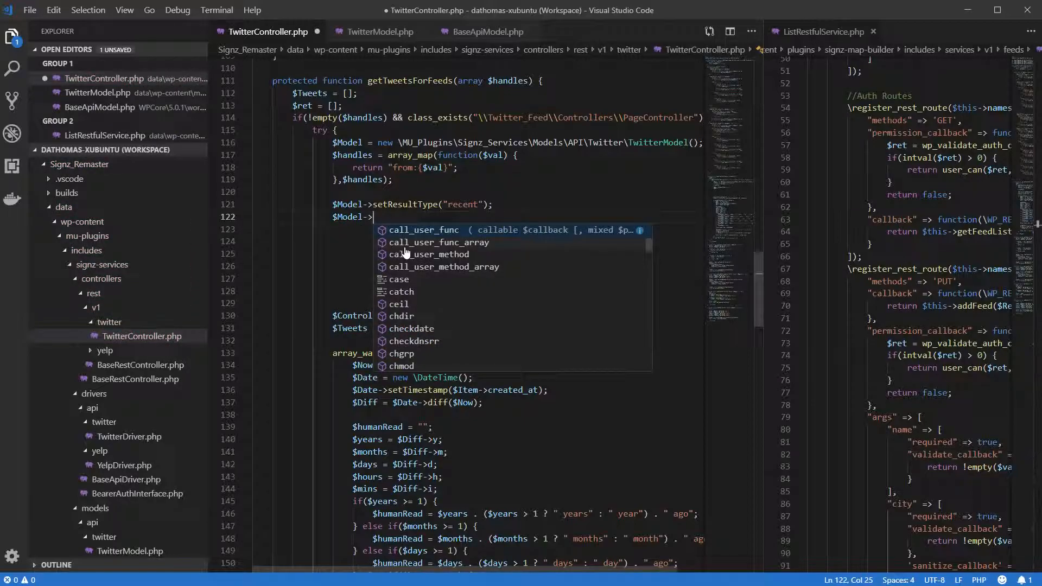
type("setLimit(")
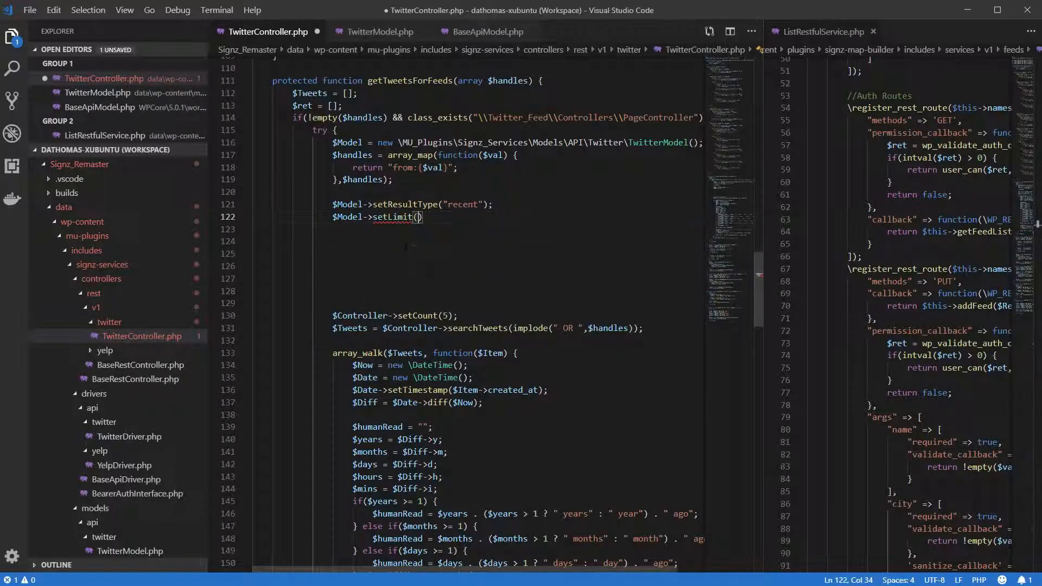
type("5")
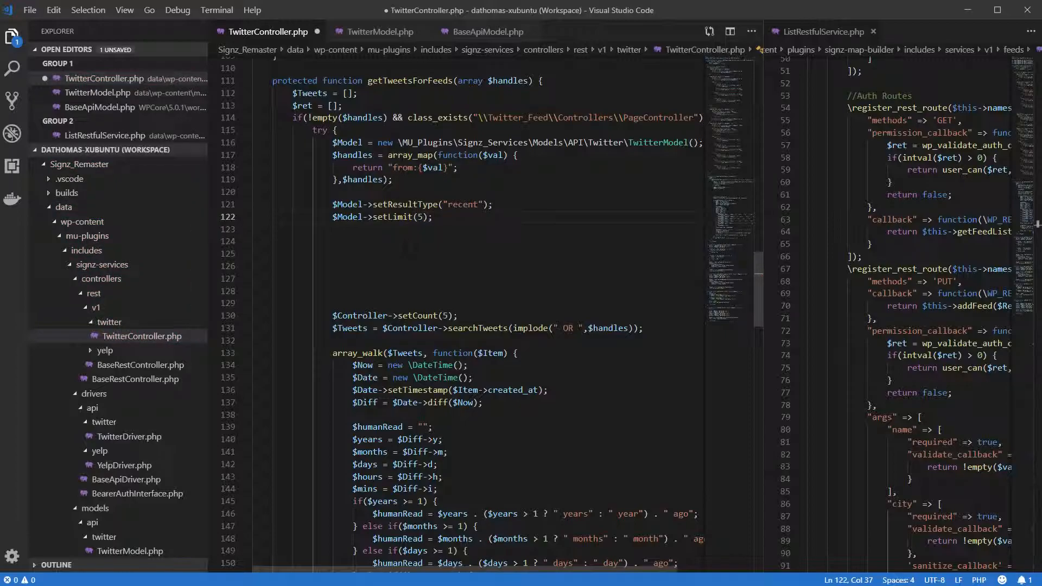
Start a new line assigning $Tweets = $Model-> in getTweetsForFeeds
double_click(527, 327)
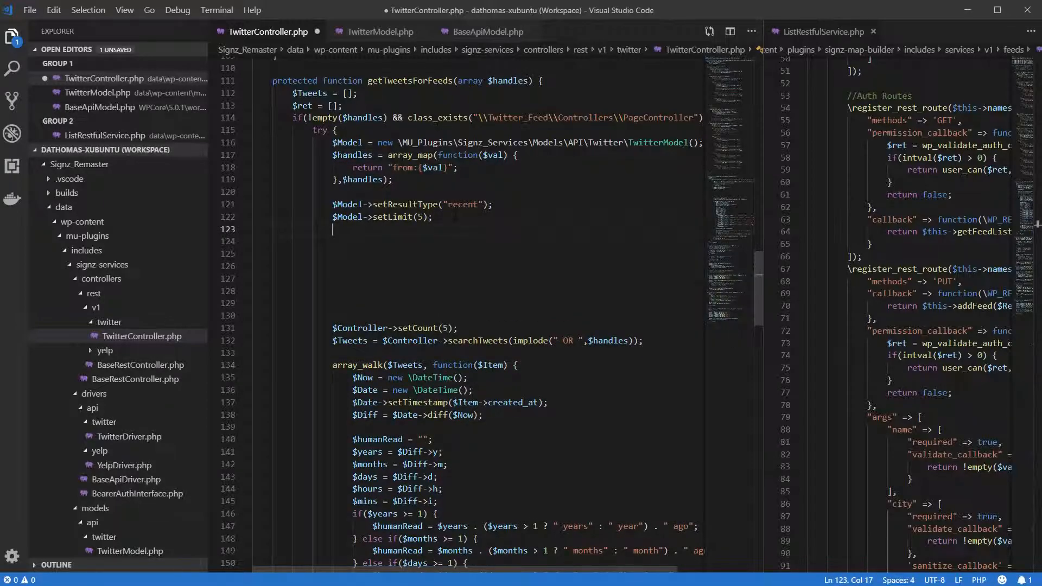
type("$NM")
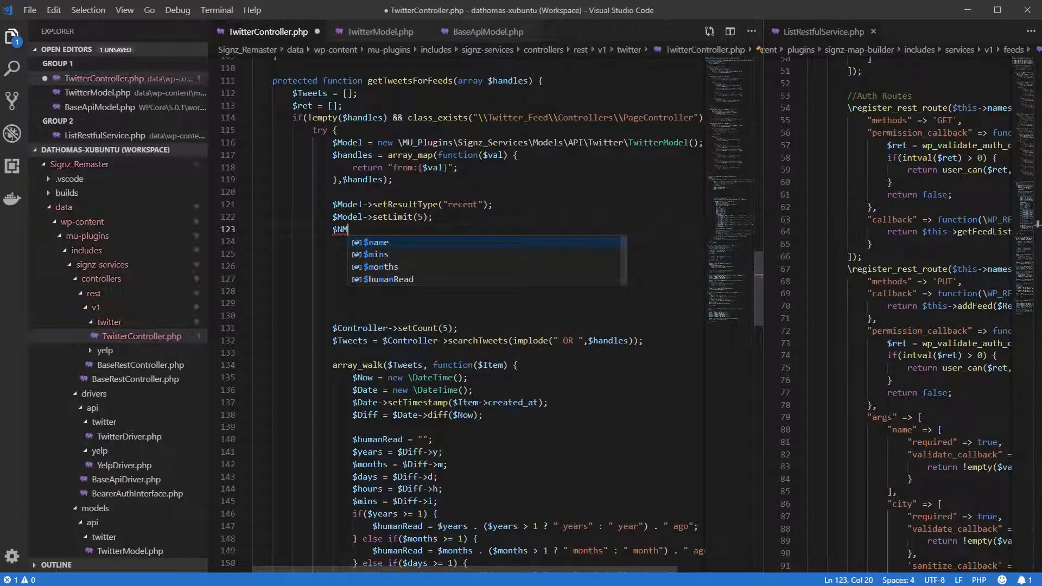
type("odle")
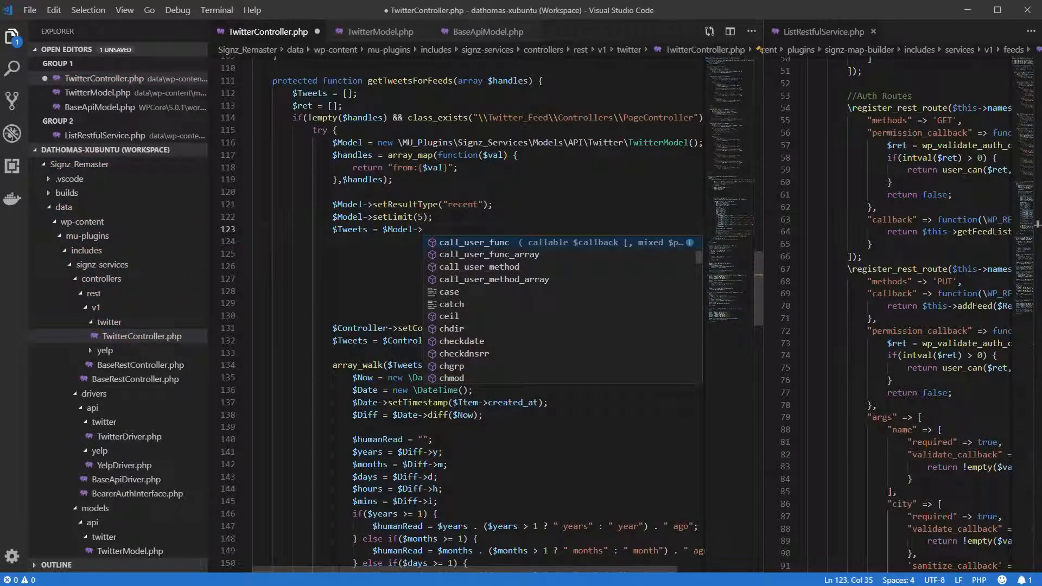
After checking TwitterModel's getTweets, assign $Tweets = $Model->getTweets(implode(" OR ",$handles))
left_click(379, 31)
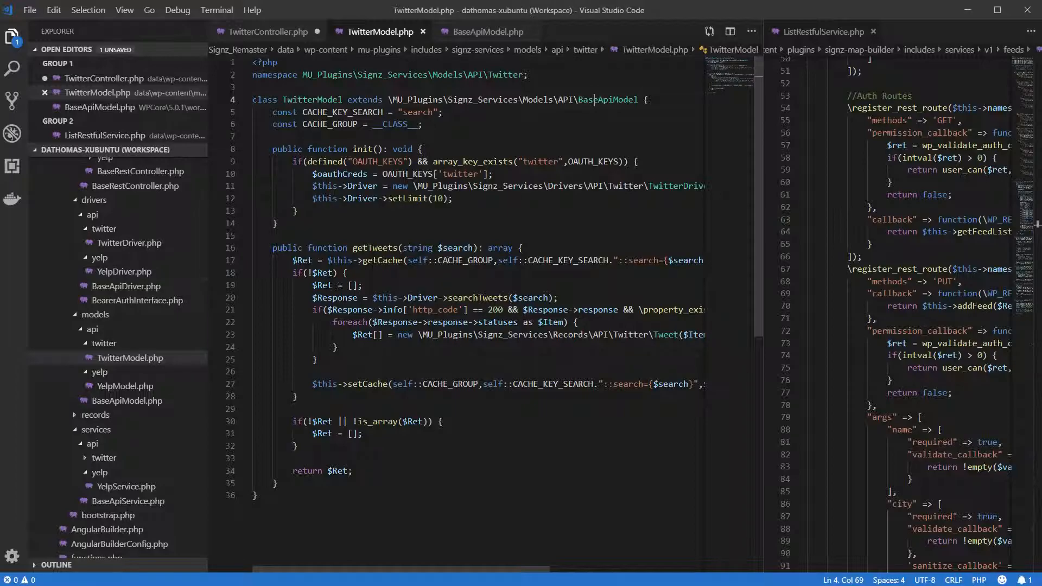
left_click(267, 32)
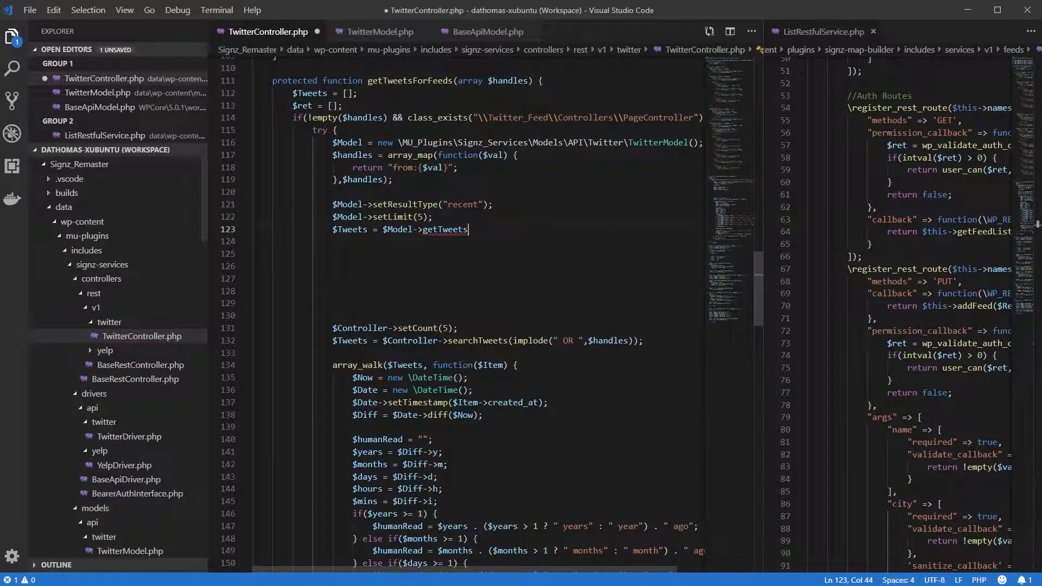
type("(")
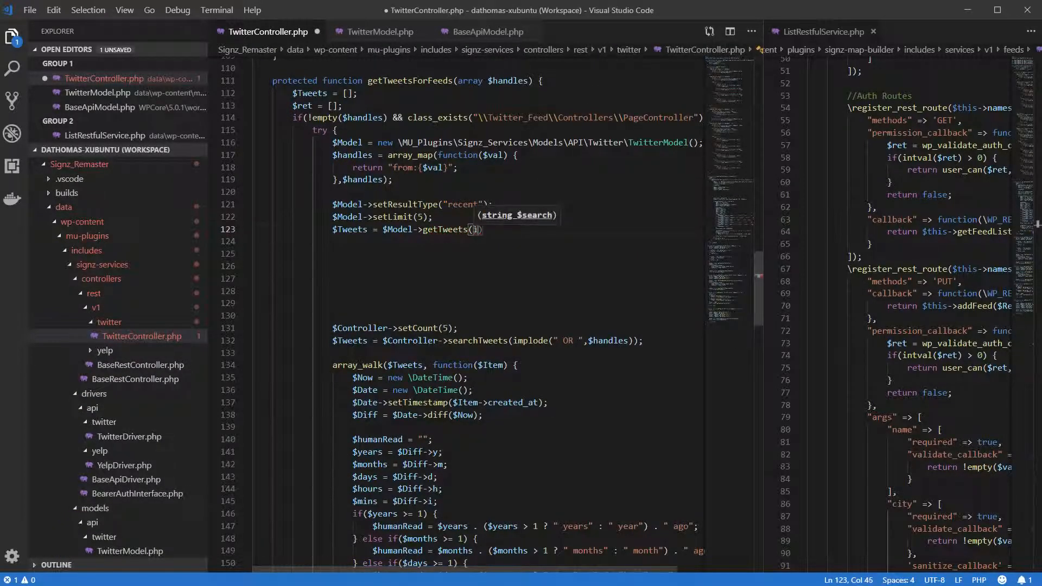
type("implode(")
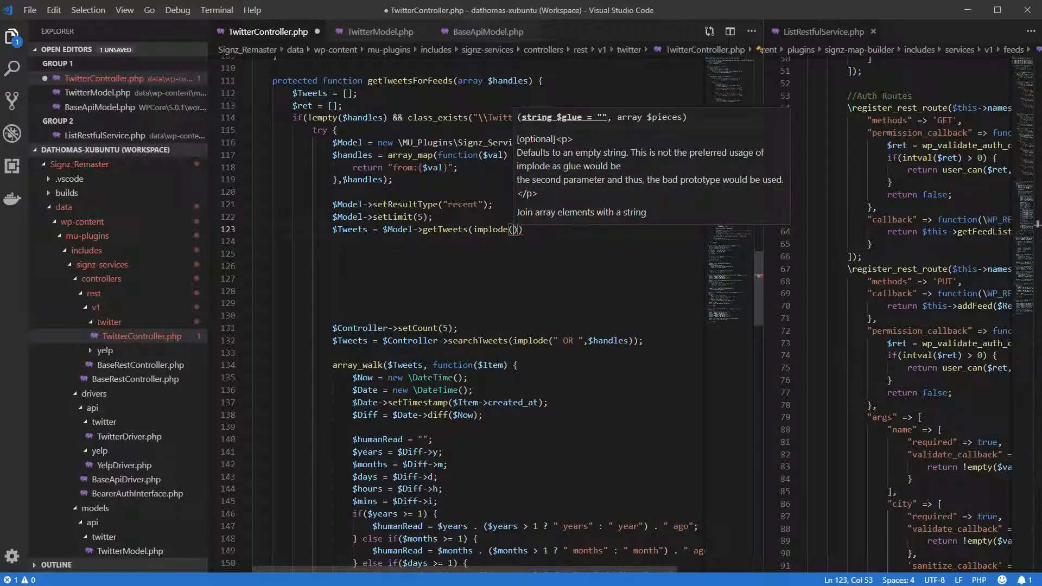
type("\" OR \"")
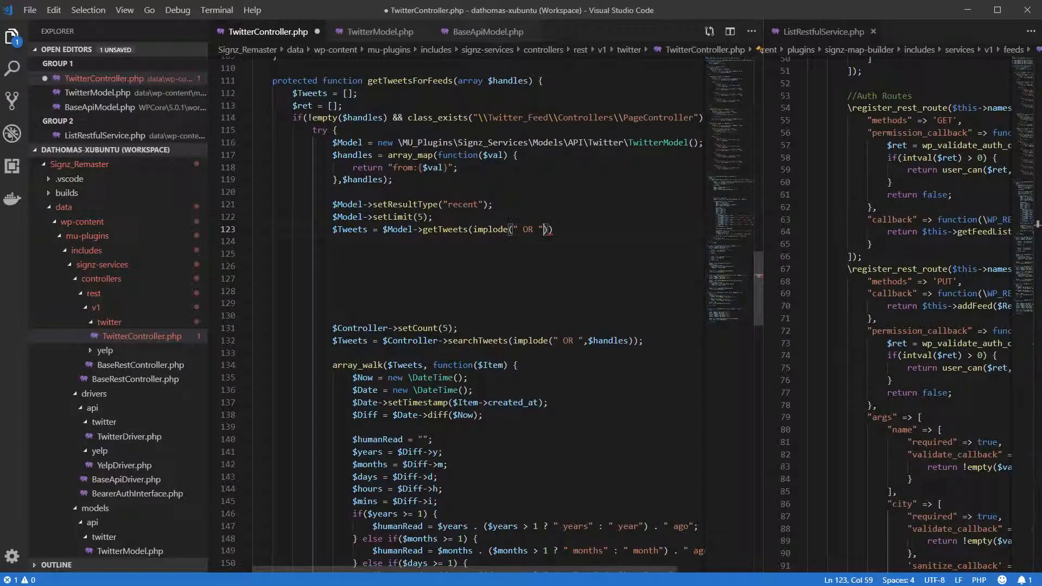
type("handles")
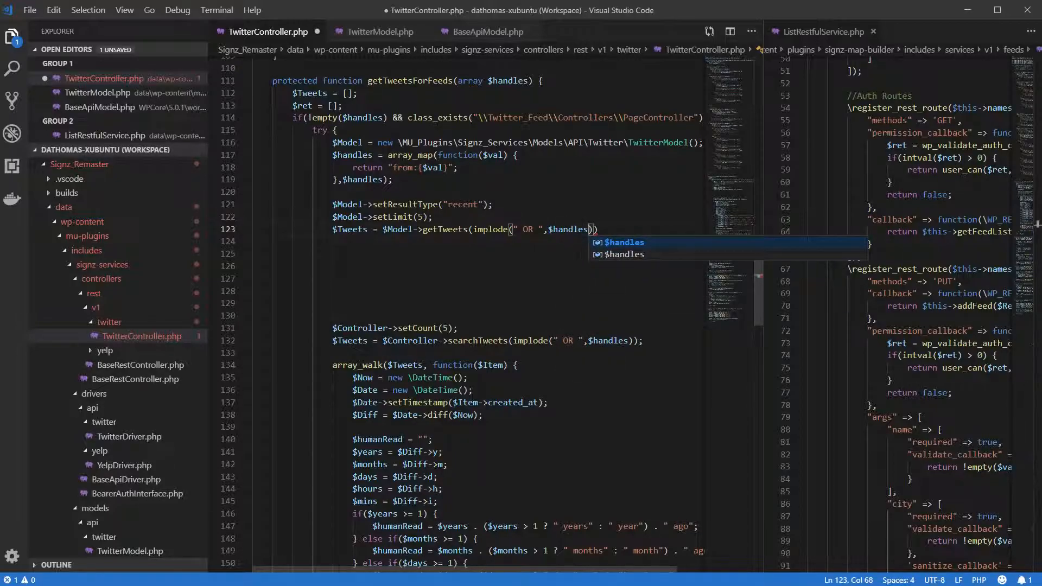
type(");")
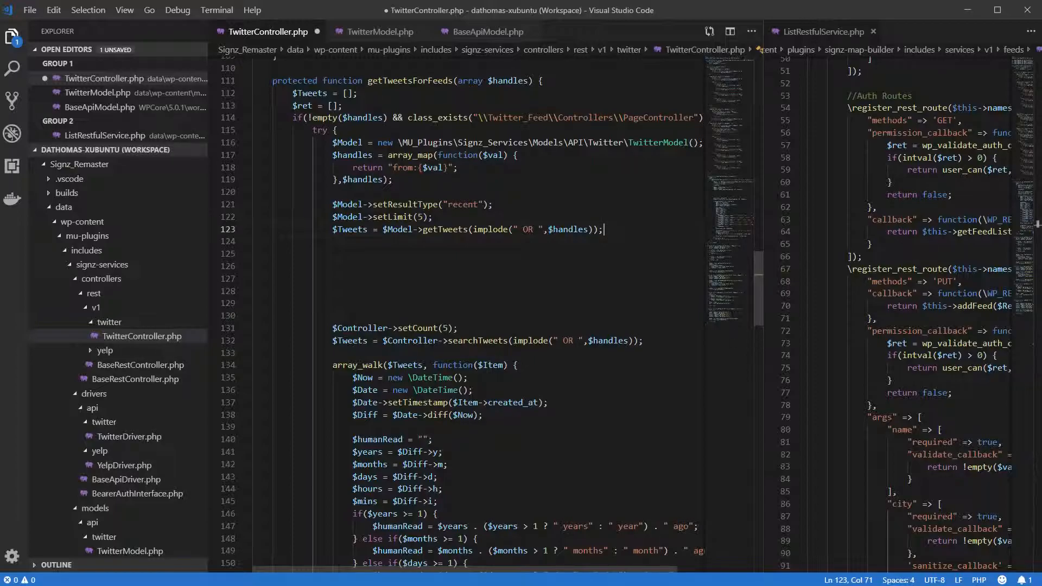
scroll("down", 3)
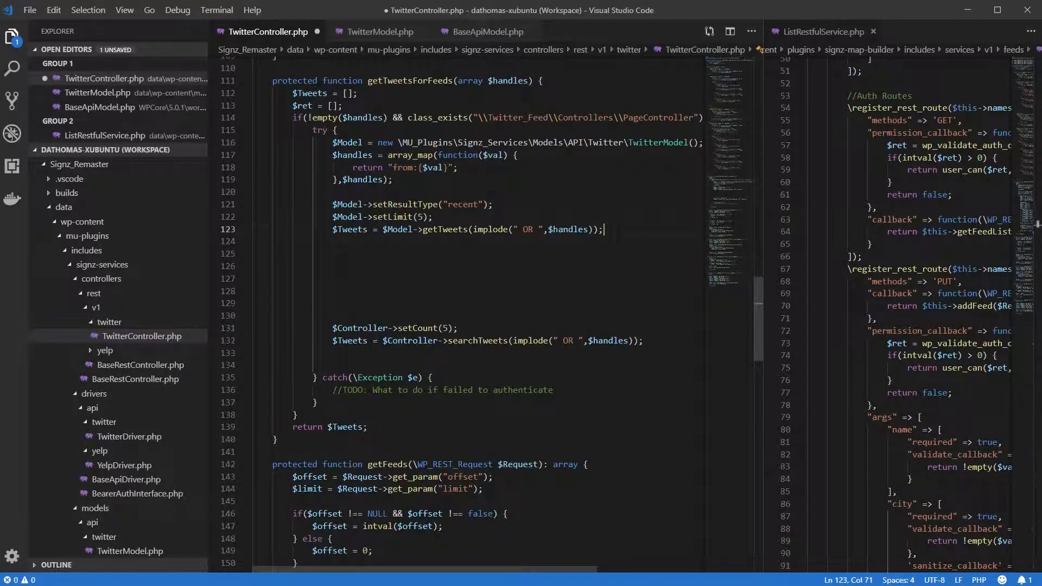
left_click(379, 31)
type("return ")
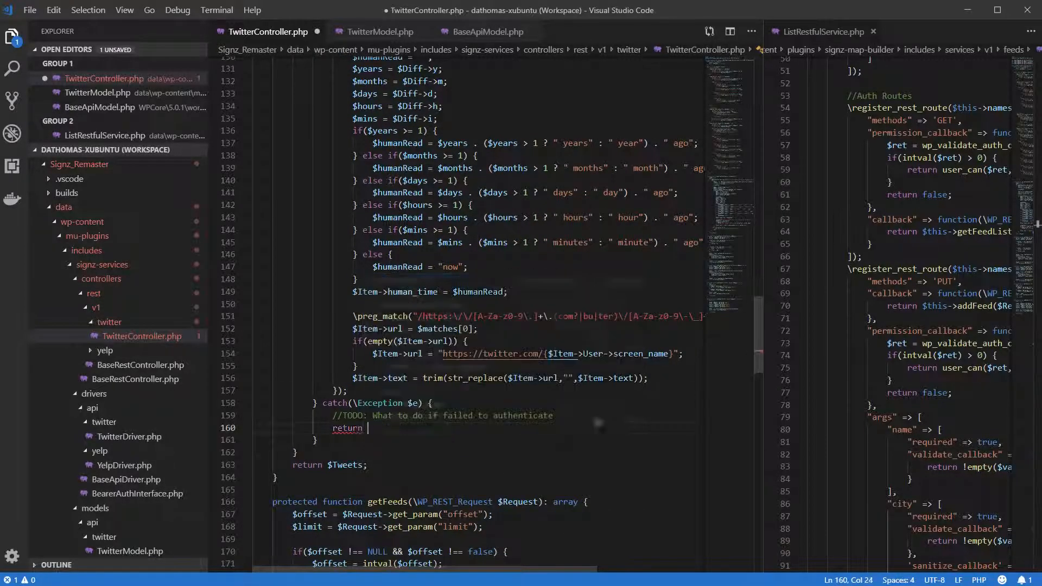
Type return new \WP_REST_Response($e->getMessage(),503); in the catch block
type("new WP_REST_Response")
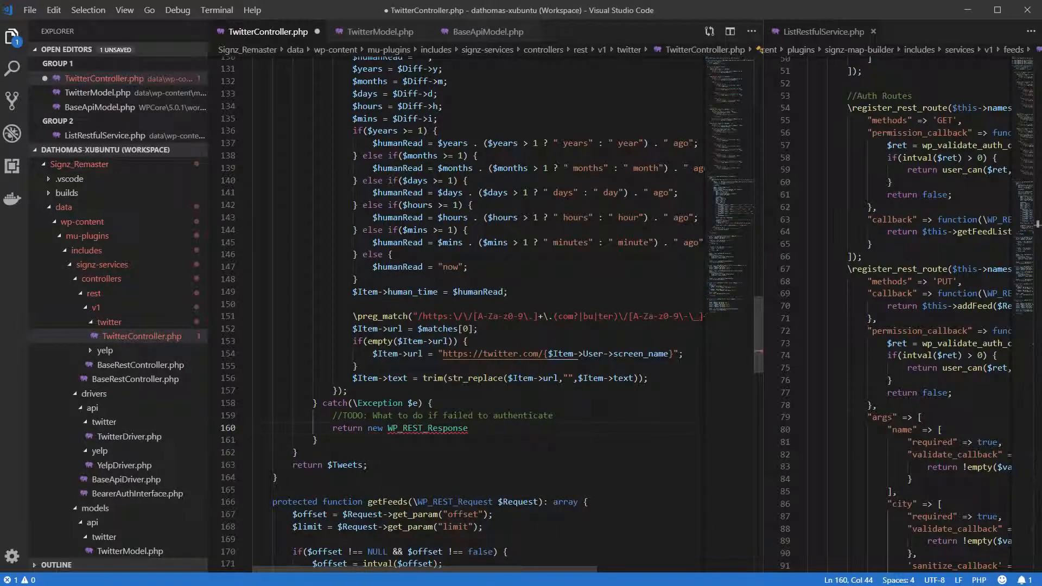
double_click(427, 428)
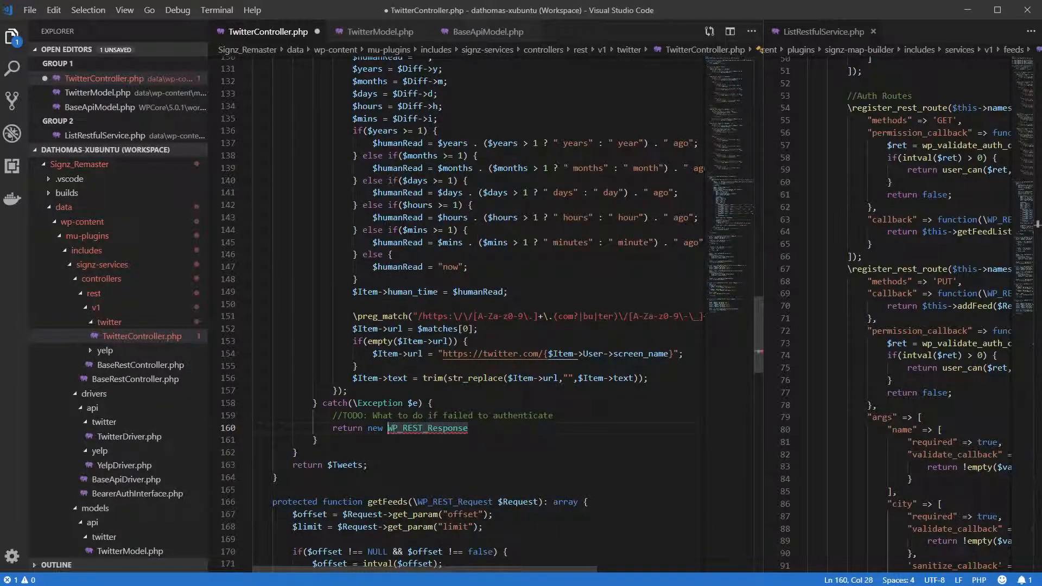
type("($")
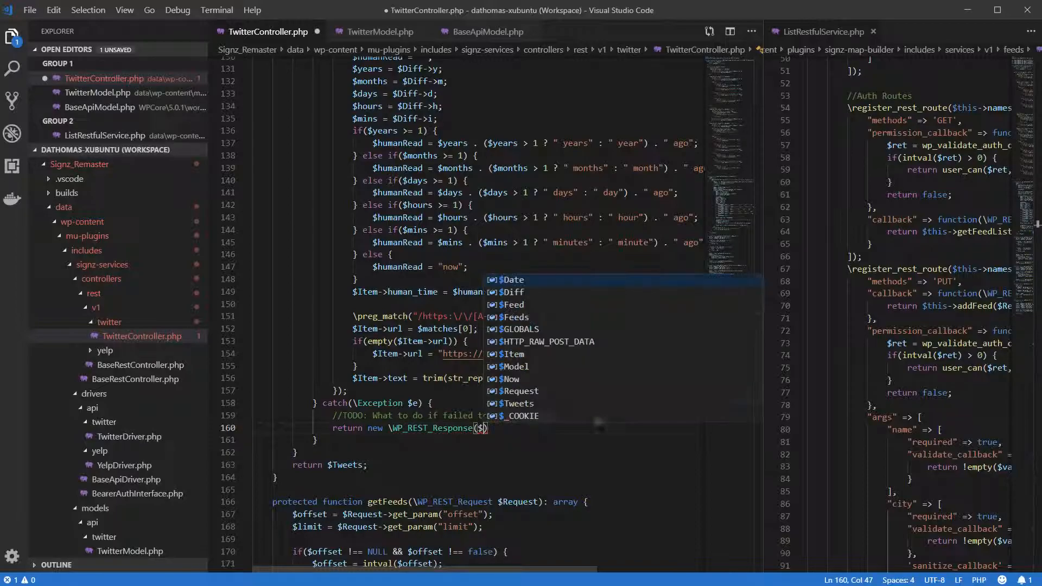
type("e->getMessage(")
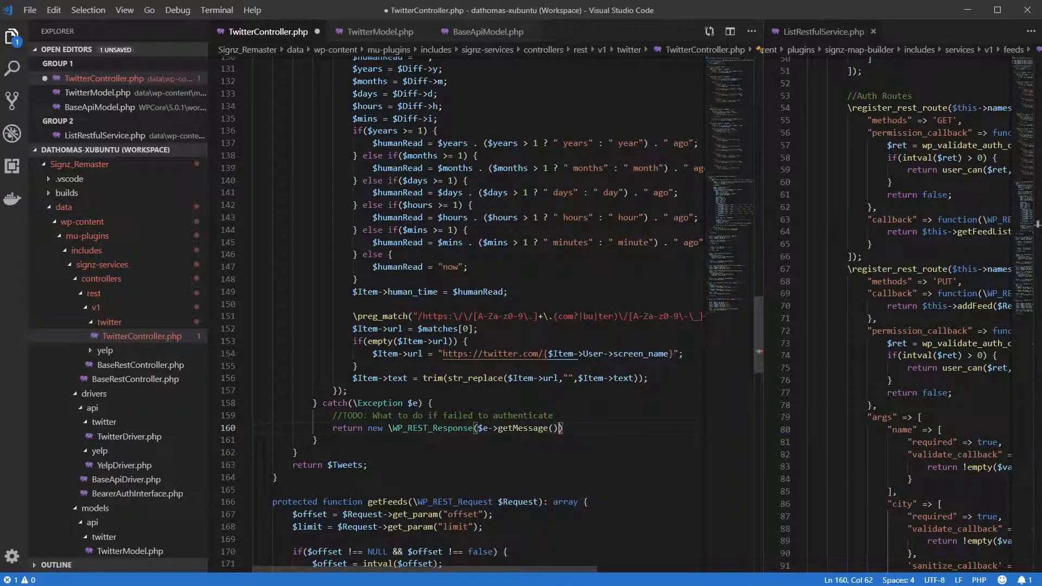
type(";")
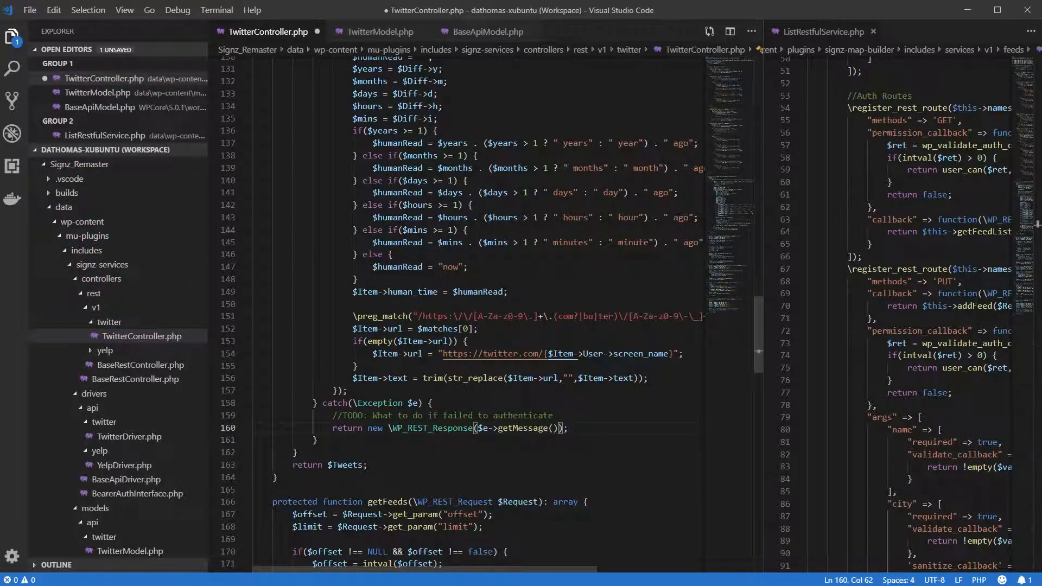
type(",")
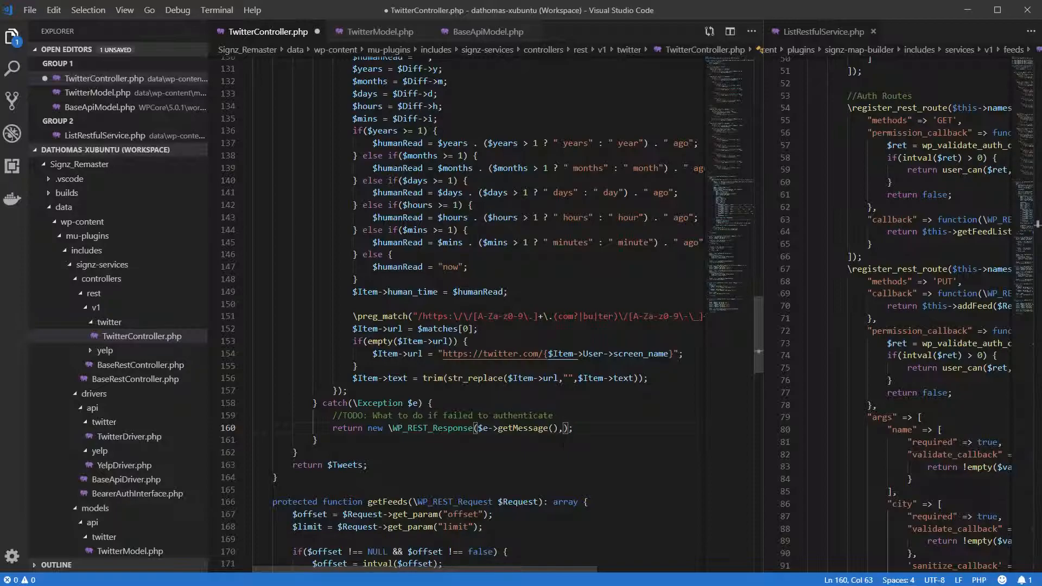
type(",503")
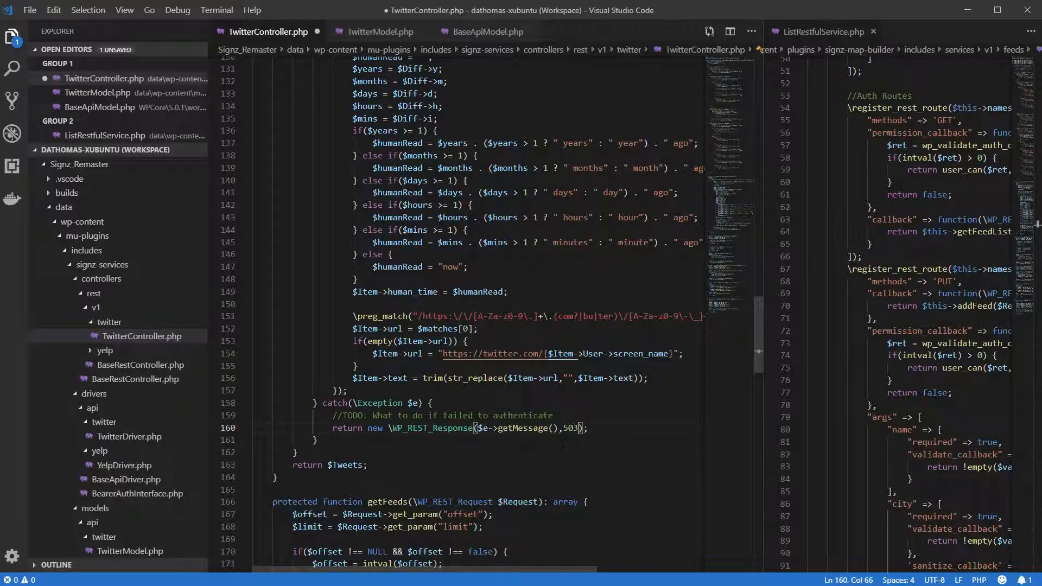
scroll("down", 3)
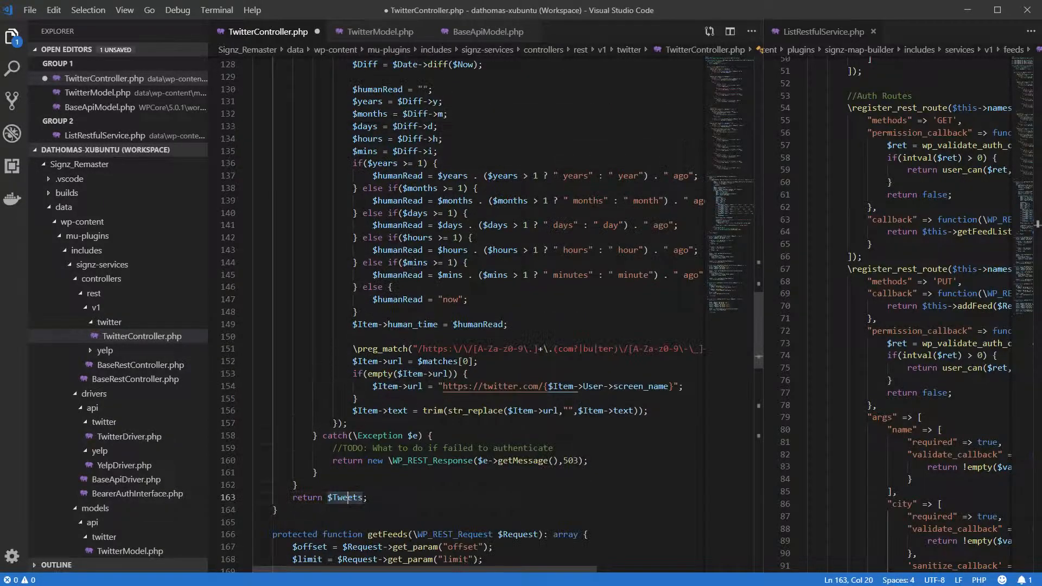
Highlight Feeds in getFeeds and insert blank lines above the Feeds::getFeeds lookup
scroll("down", 3)
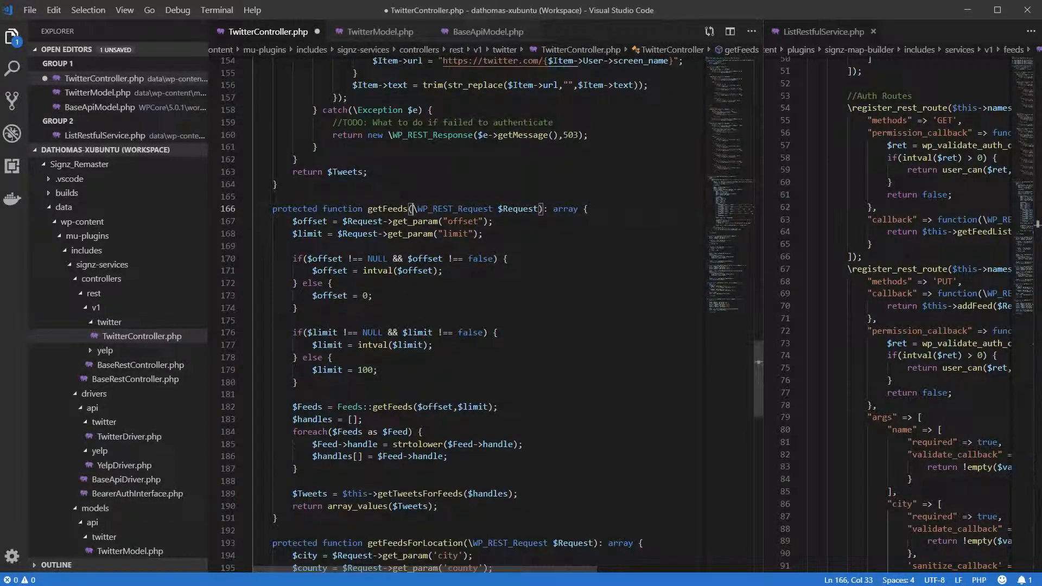
double_click(351, 407)
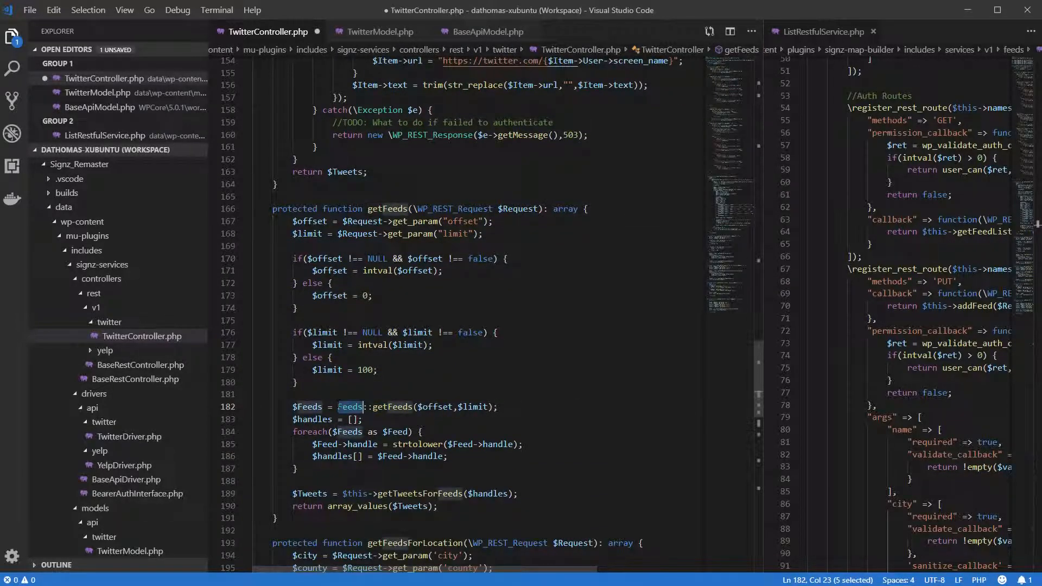
mouse_move(708, 228)
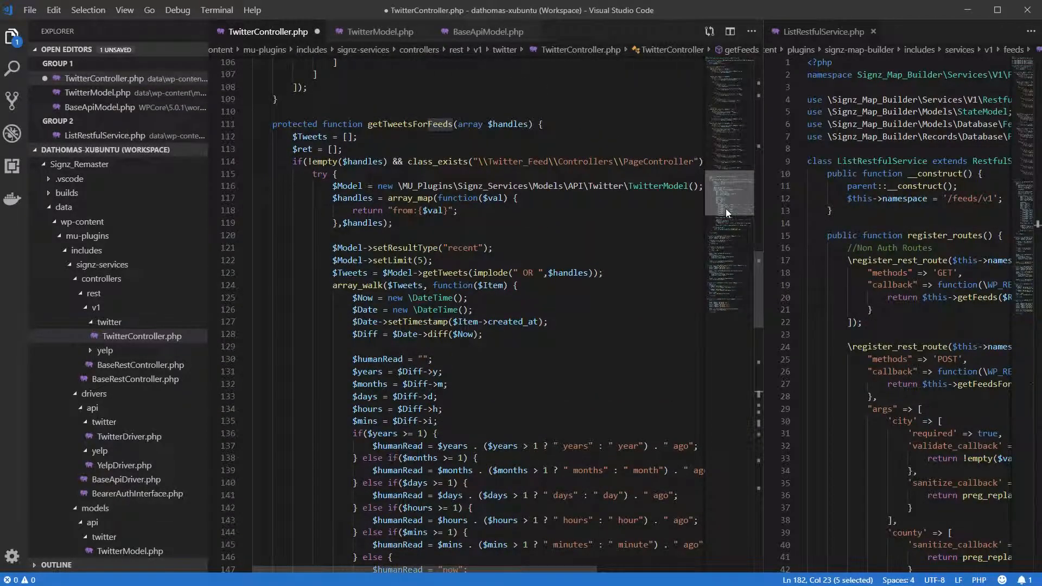
scroll("down", 3)
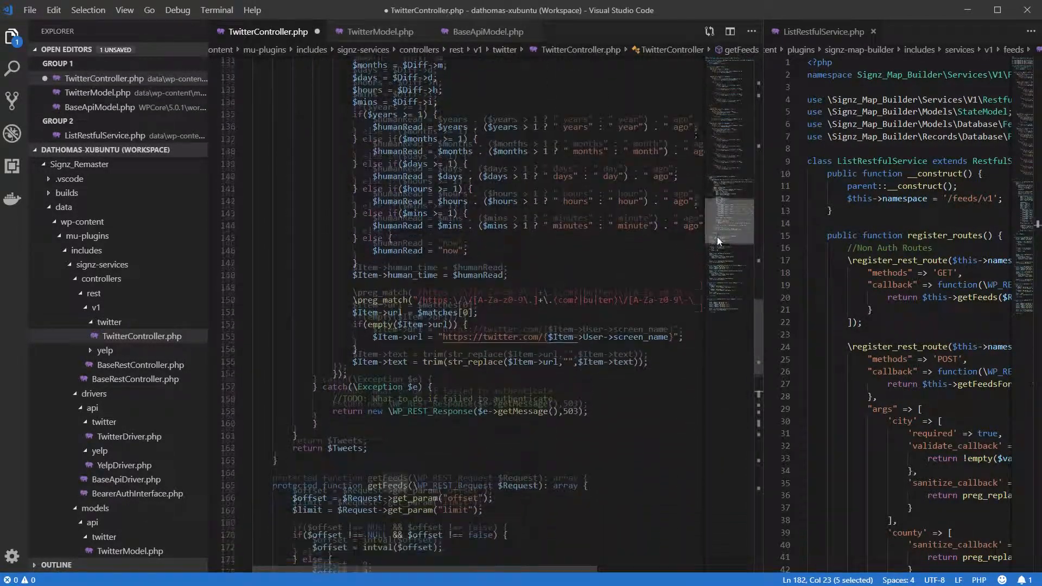
scroll("down", 3)
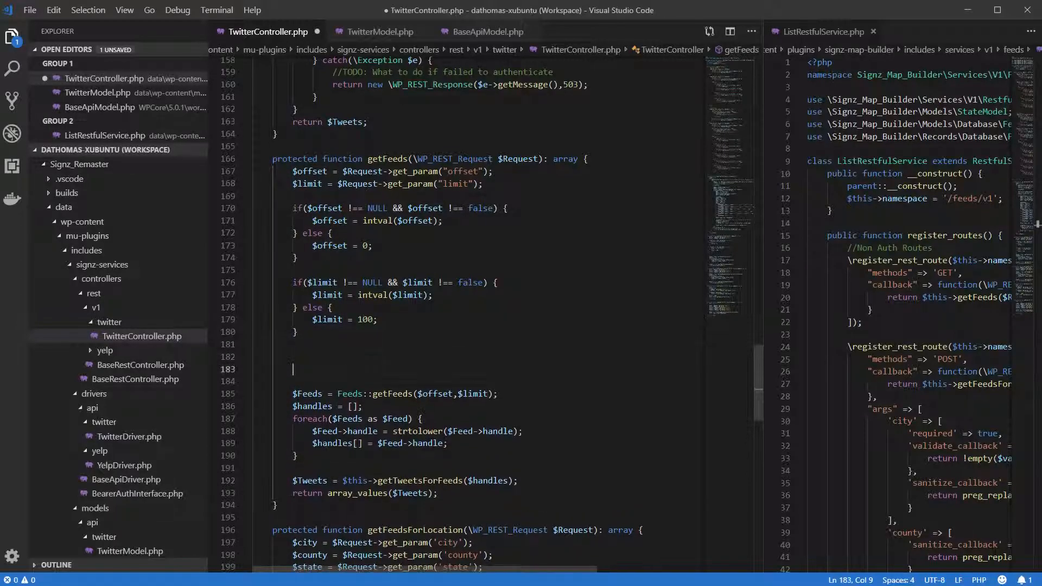
Insert a try/catch(\Exception $e) block and begin $Model = new \MU_Plugins\ inside try
key("Backspace")
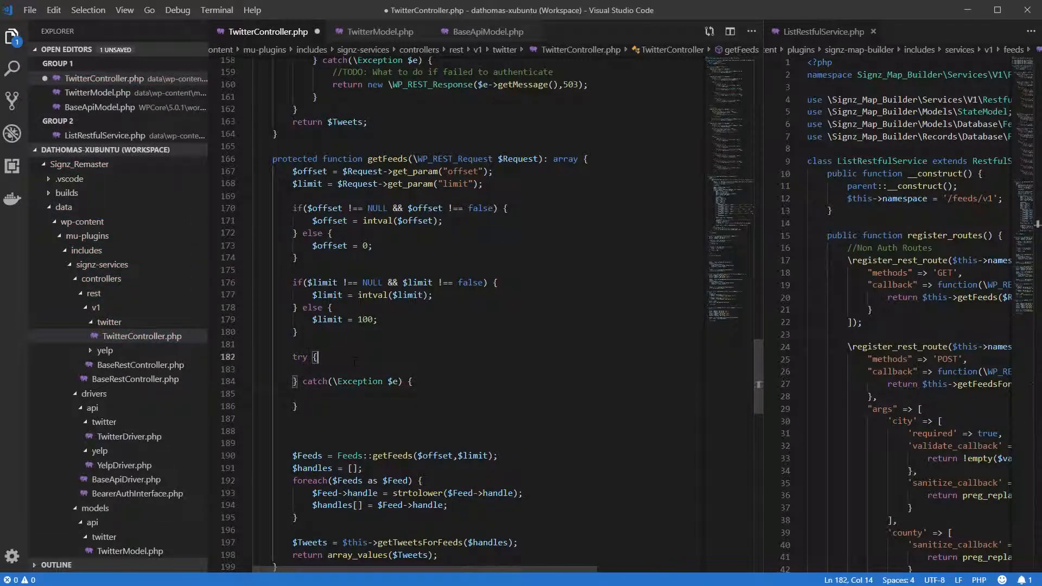
type("$Model")
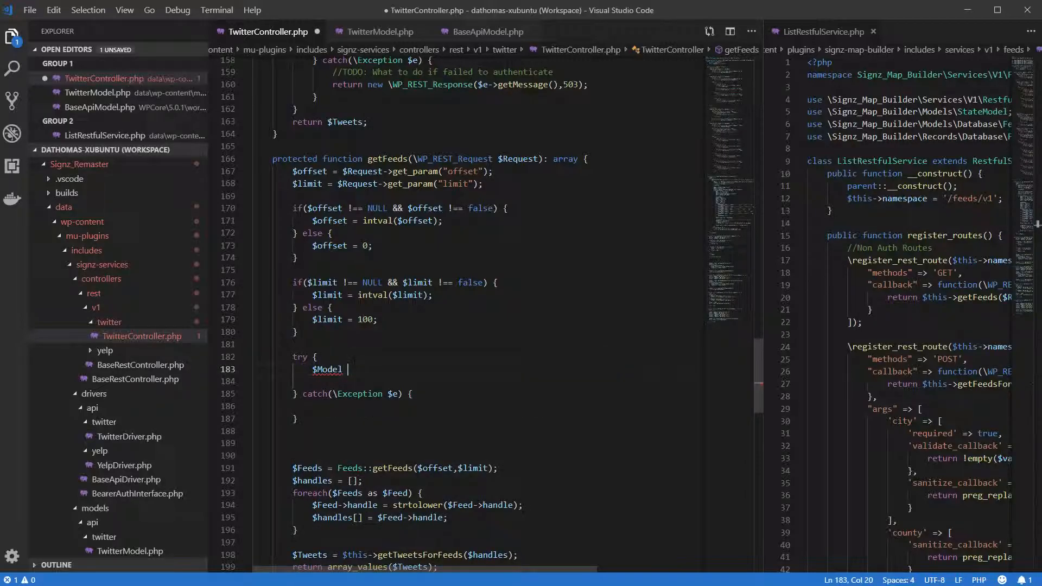
type("= new \\M")
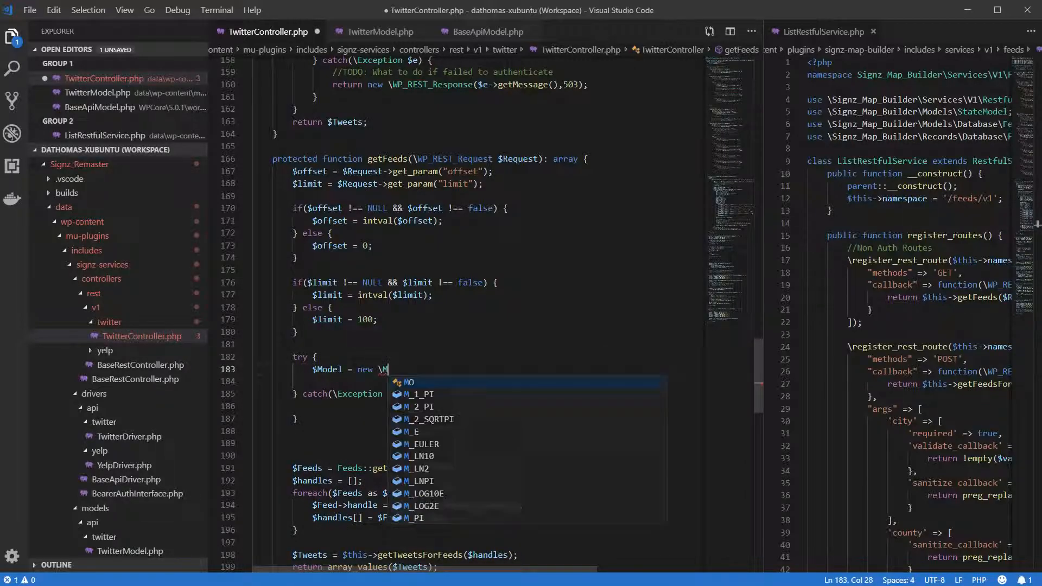
type("U_Plugins\\")
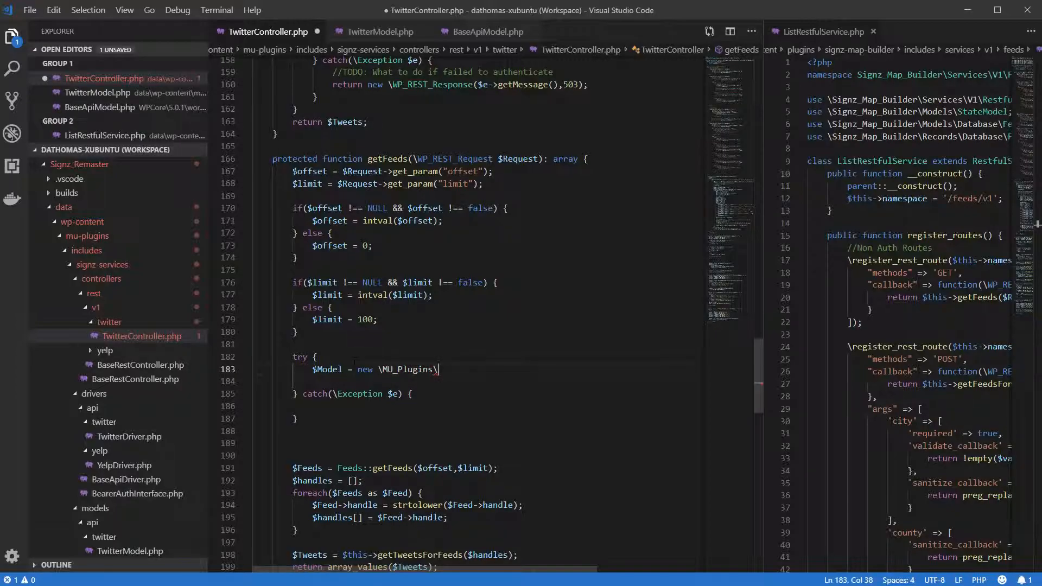
mouse_move(376, 31)
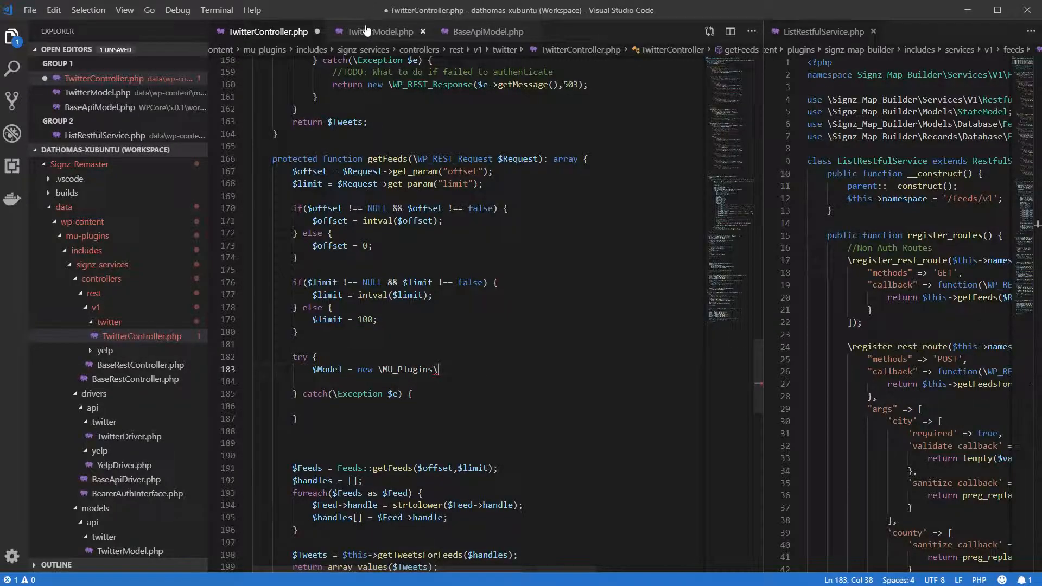
left_click(379, 32)
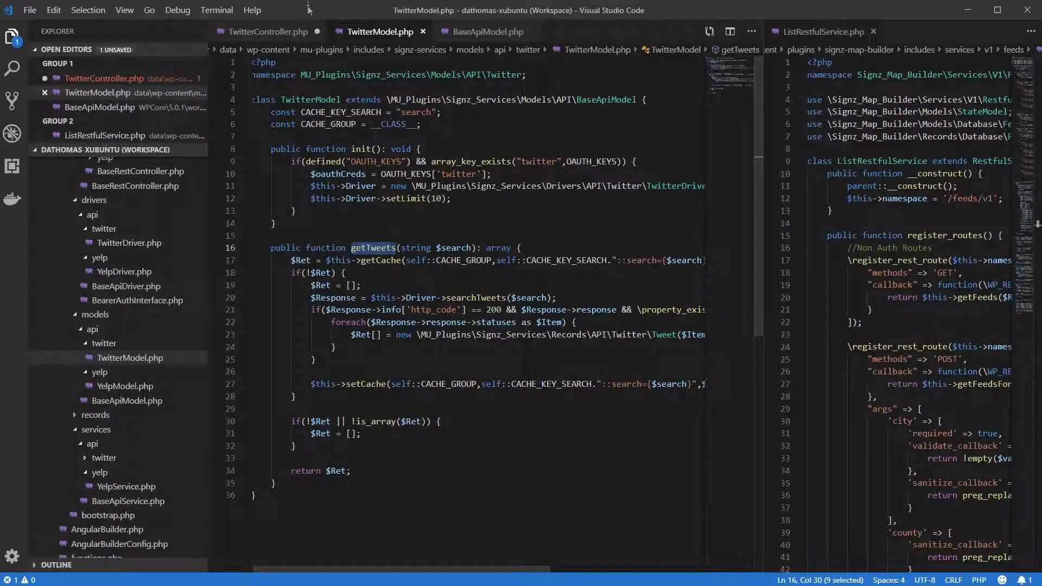
left_click(266, 31)
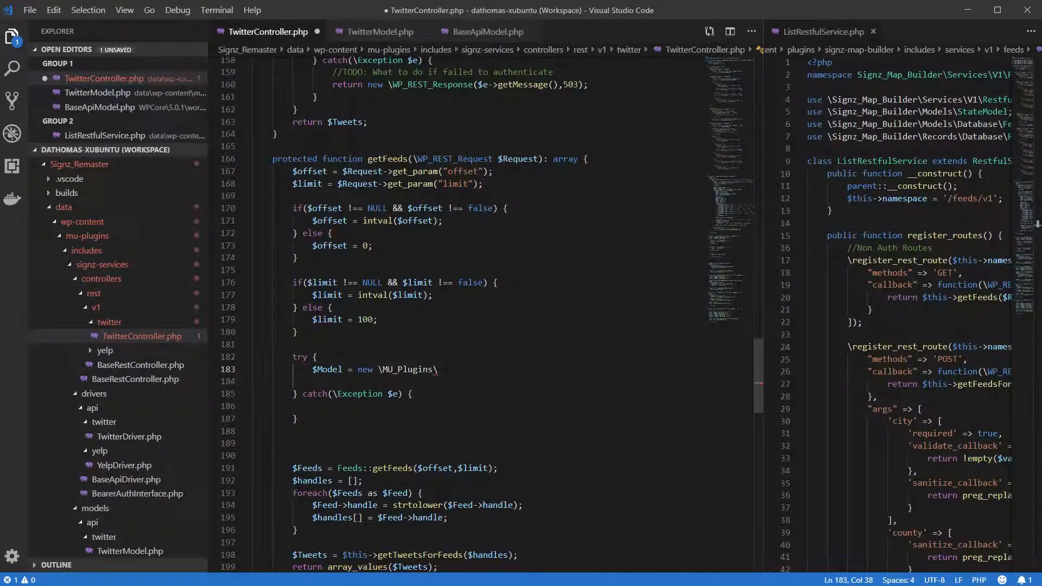
scroll("down", 3)
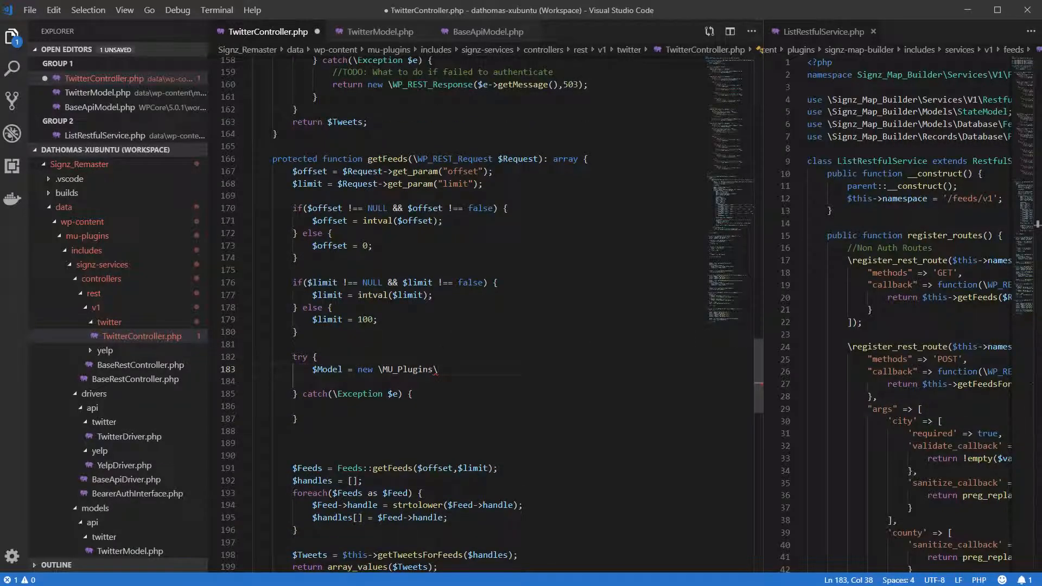
scroll("down", 3)
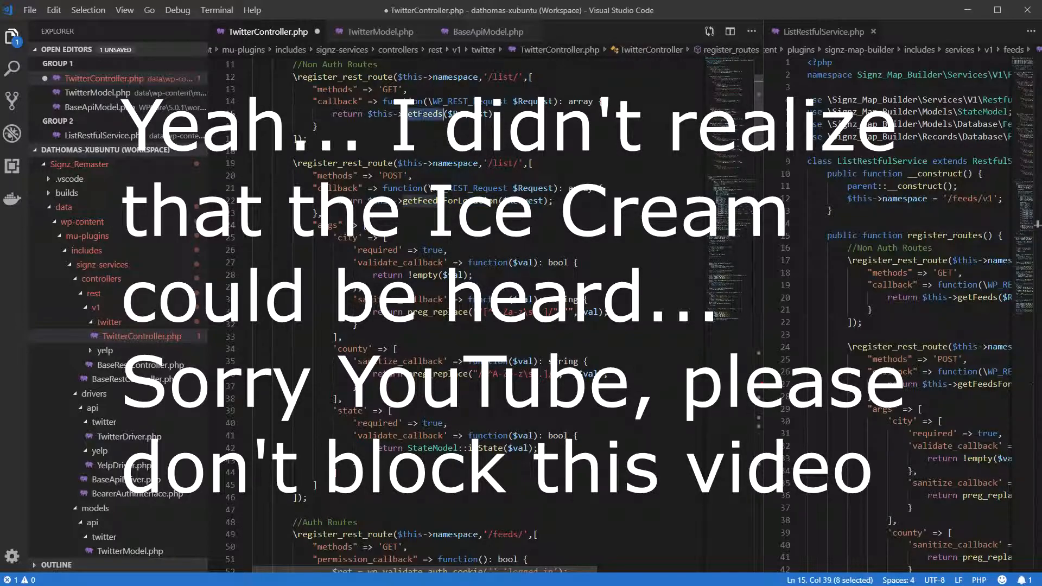
Scroll TwitterController.php to the getTweetsForFeeds method declaration below the route argument rules
scroll("up", 3)
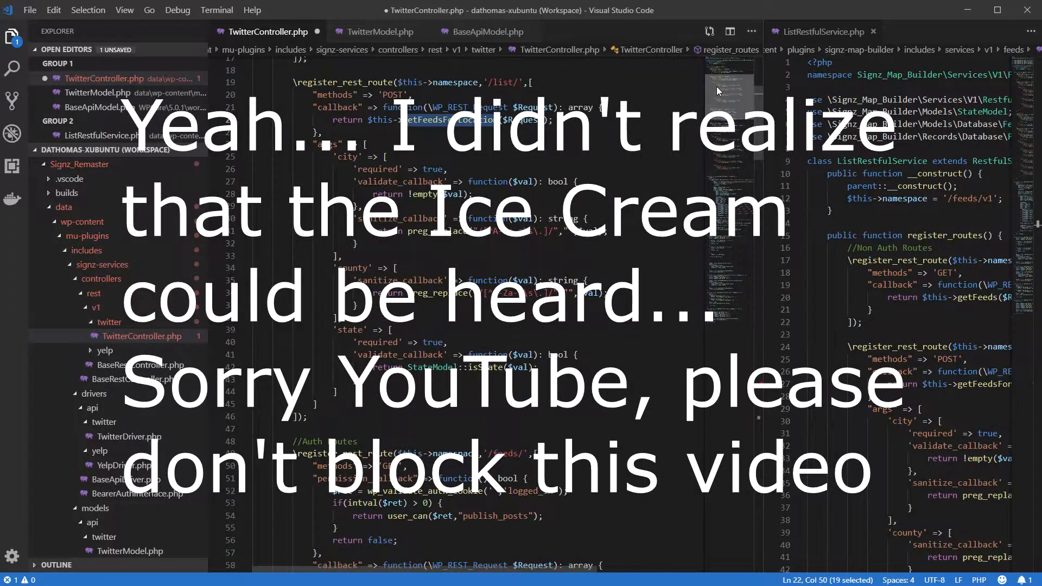
scroll("down", 3)
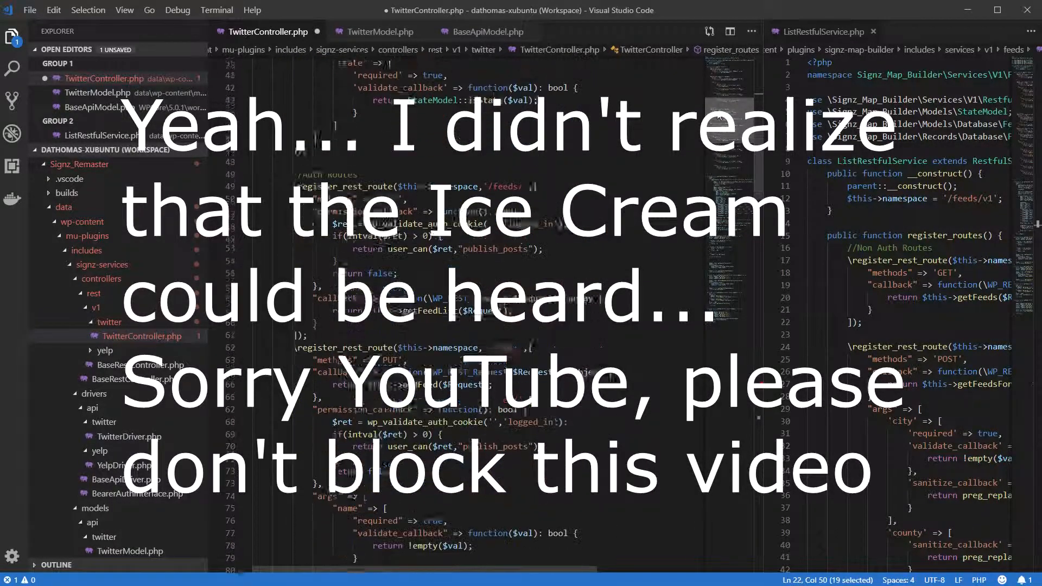
scroll("down", 3)
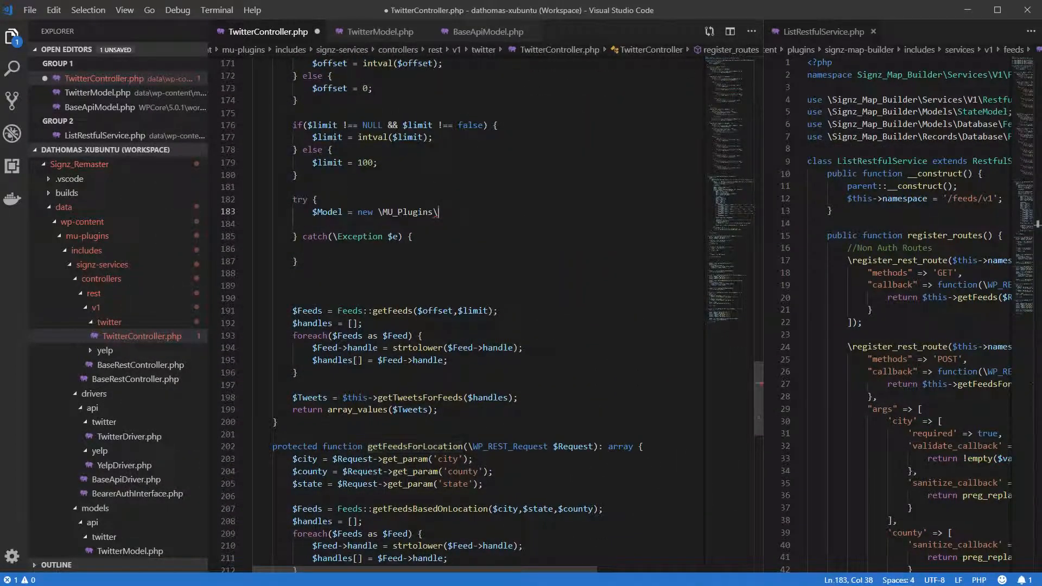
scroll("up", 3)
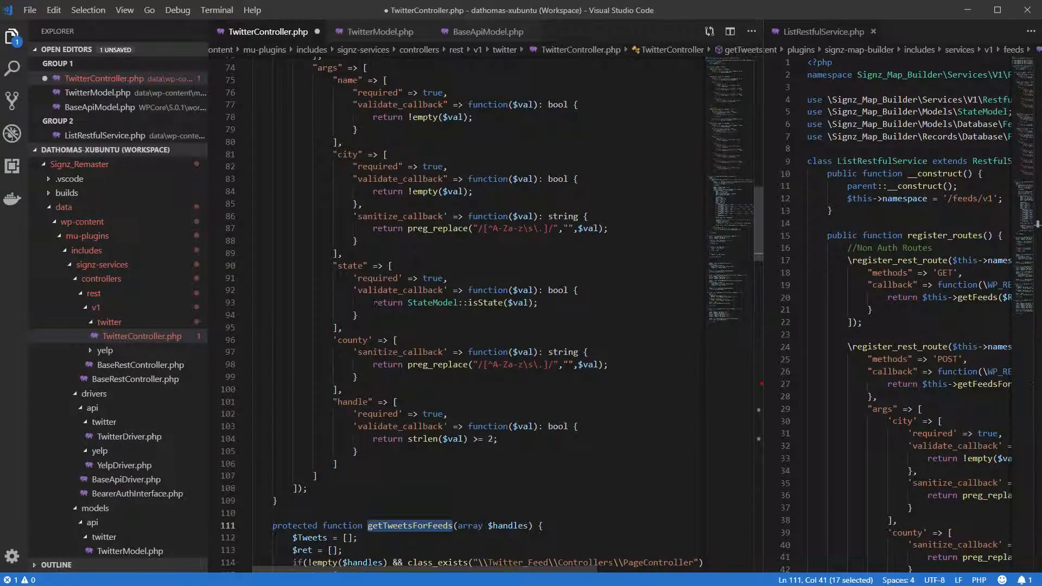
Search for getTweetsForFeeds and go to match 2 of 3, inside getFeeds
key("Ctrl+f")
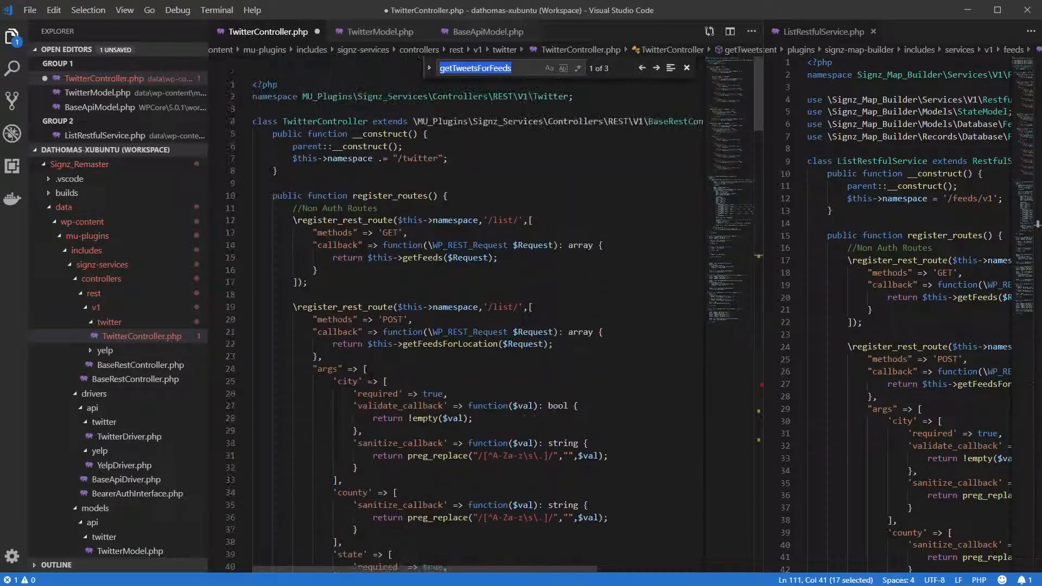
left_click(655, 68)
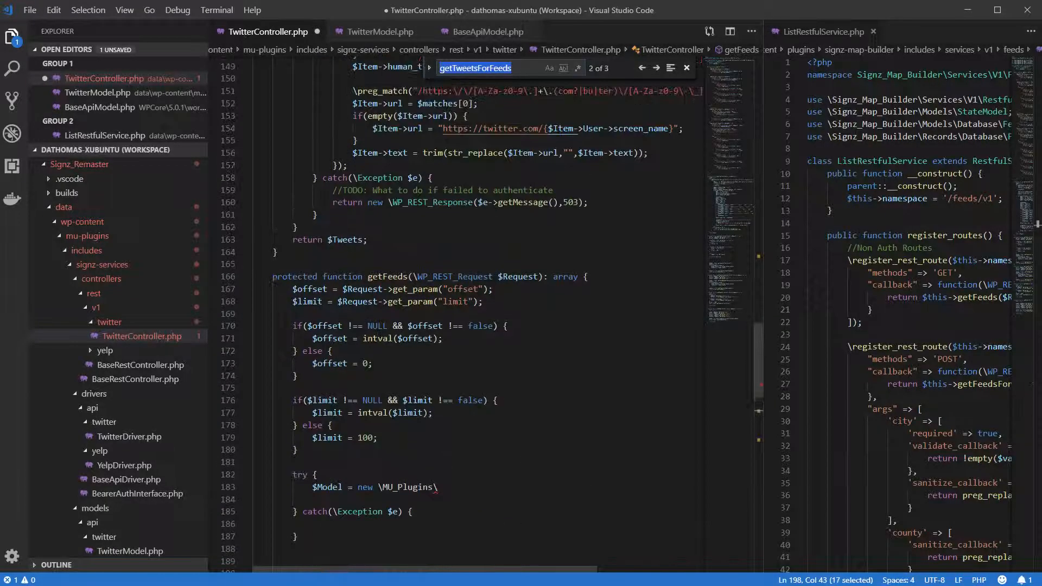
scroll("down", 3)
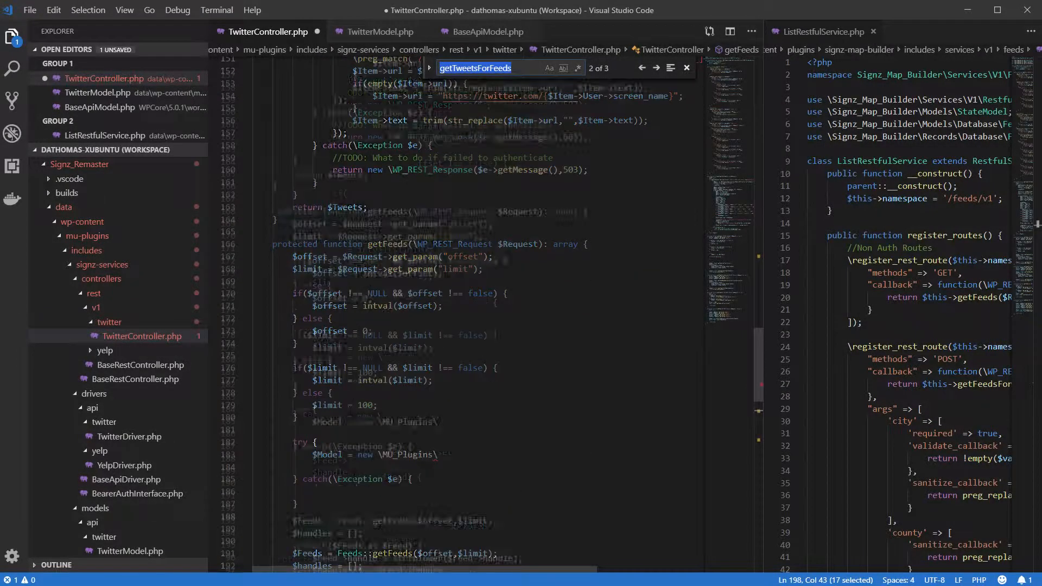